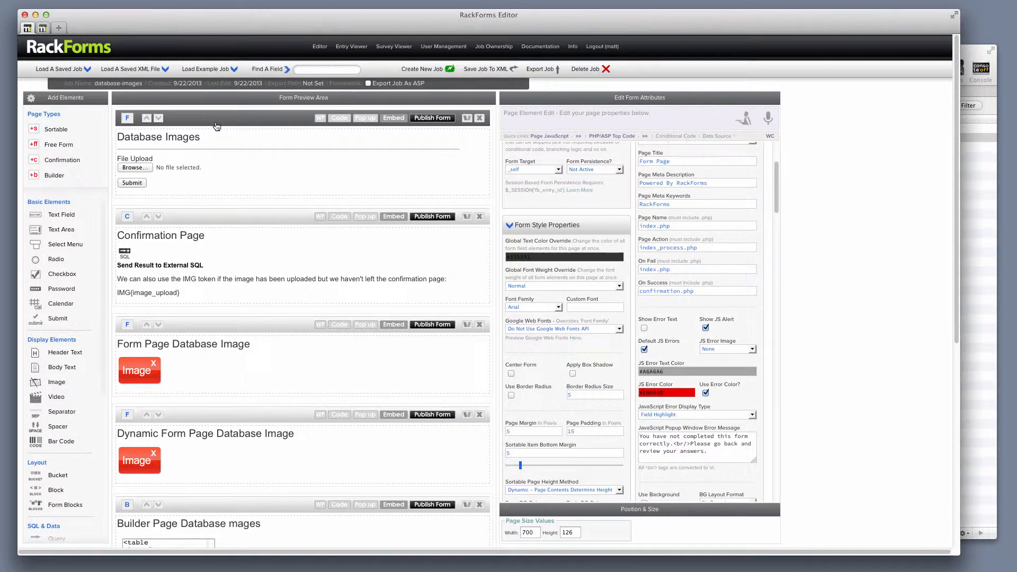
# Step: Select the File Upload field and check its maximum upload size options
pyautogui.doubleClick(117, 83)
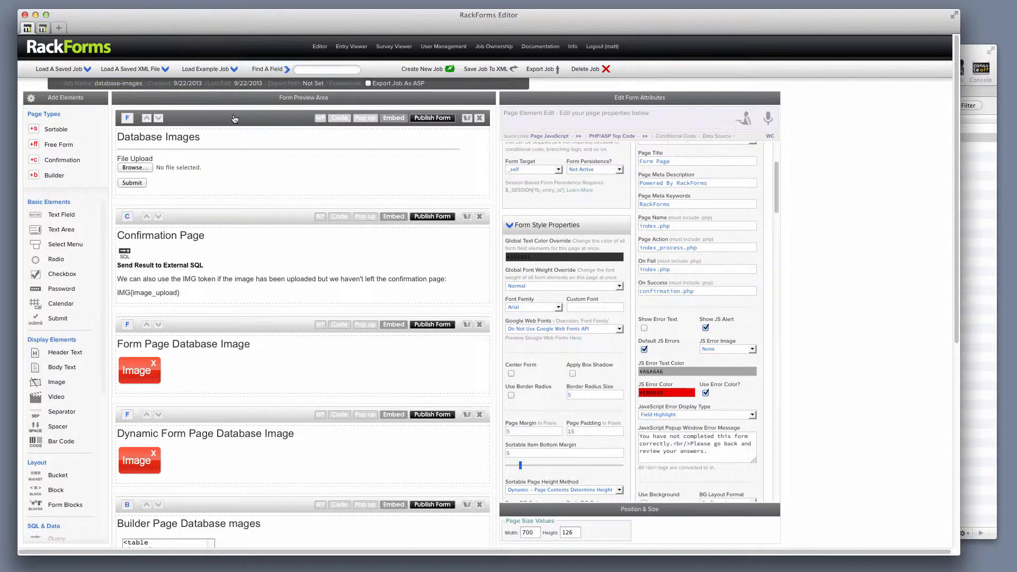
pyautogui.click(162, 163)
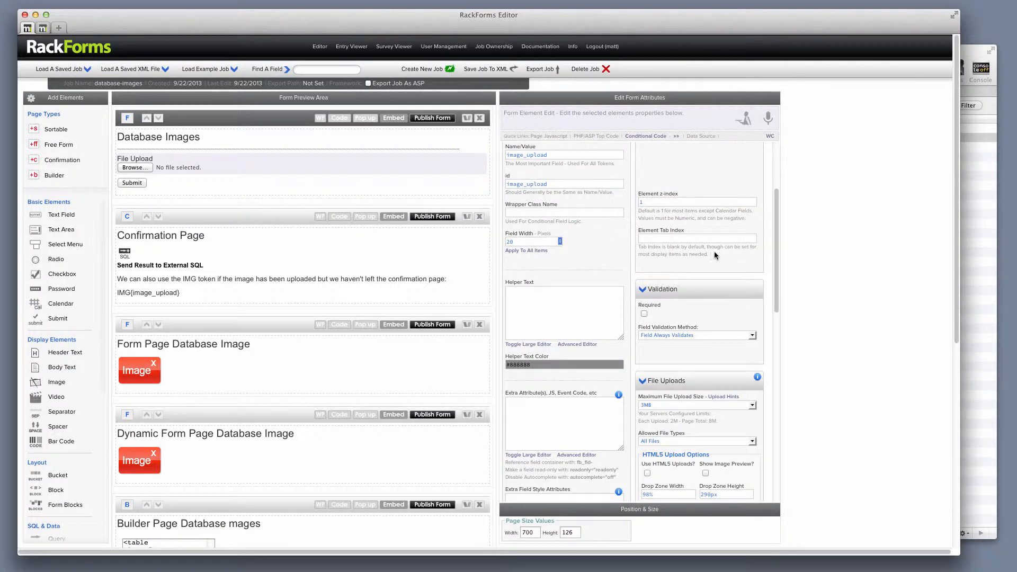
pyautogui.scroll(-3)
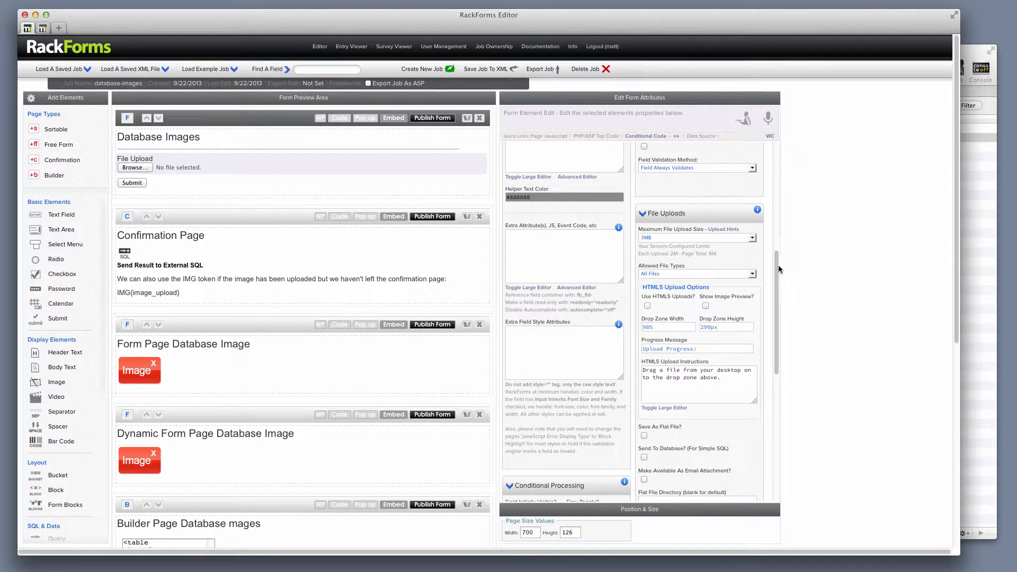
pyautogui.click(694, 237)
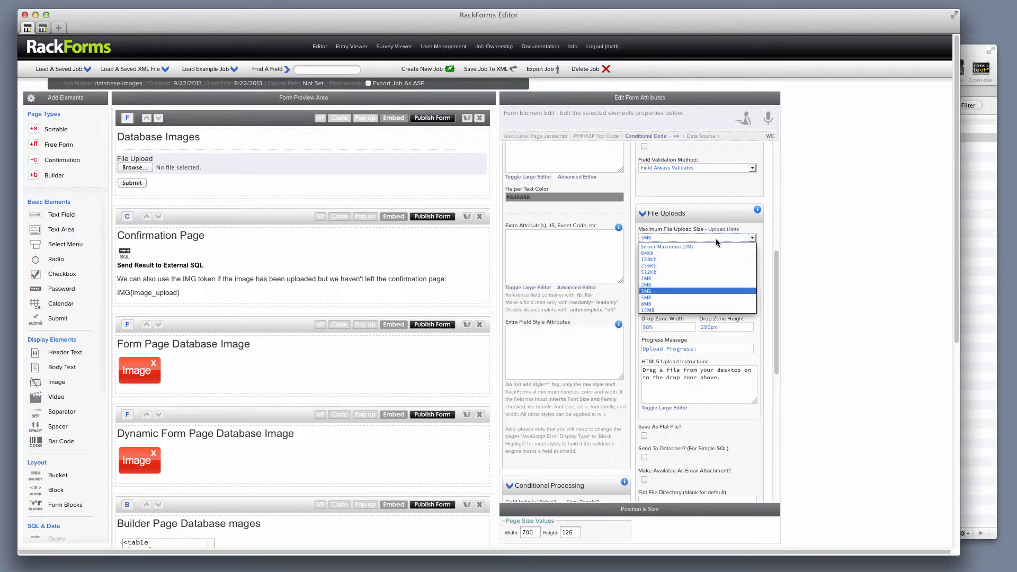
pyautogui.click(645, 290)
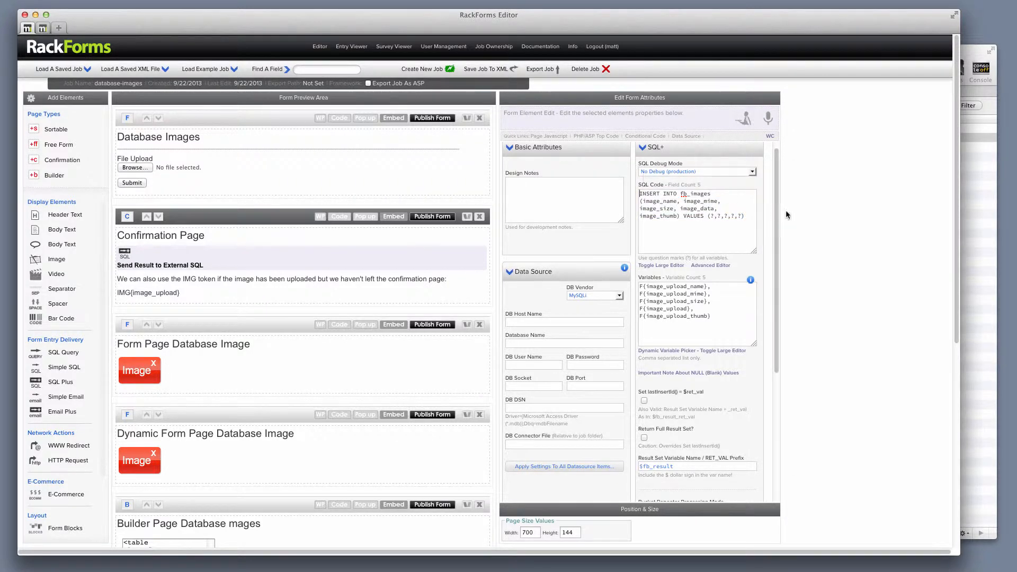
# Step: Review the SQL+ upload variables list, then publish the form to Firefox
pyautogui.doubleClick(696, 193)
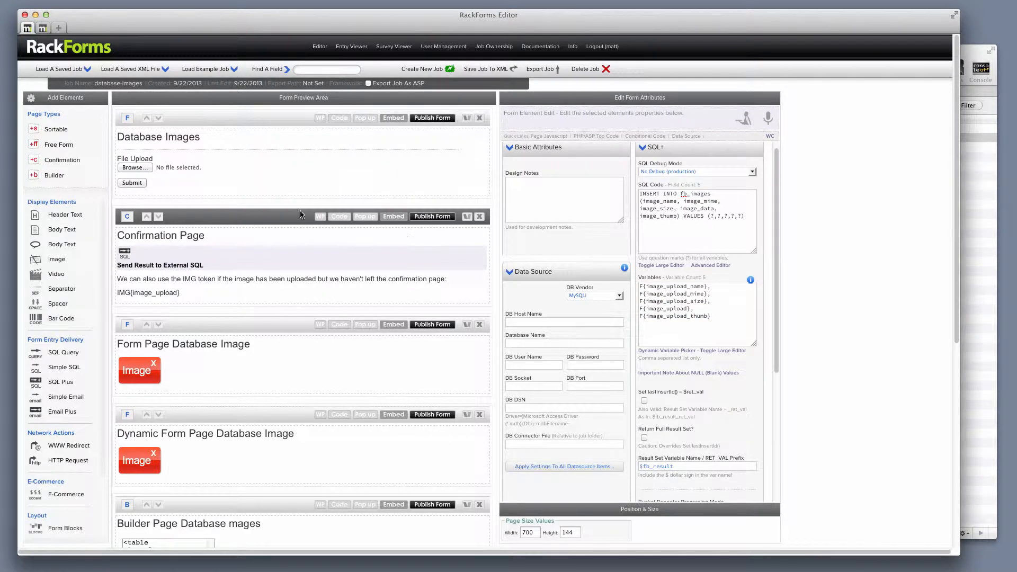
pyautogui.click(135, 159)
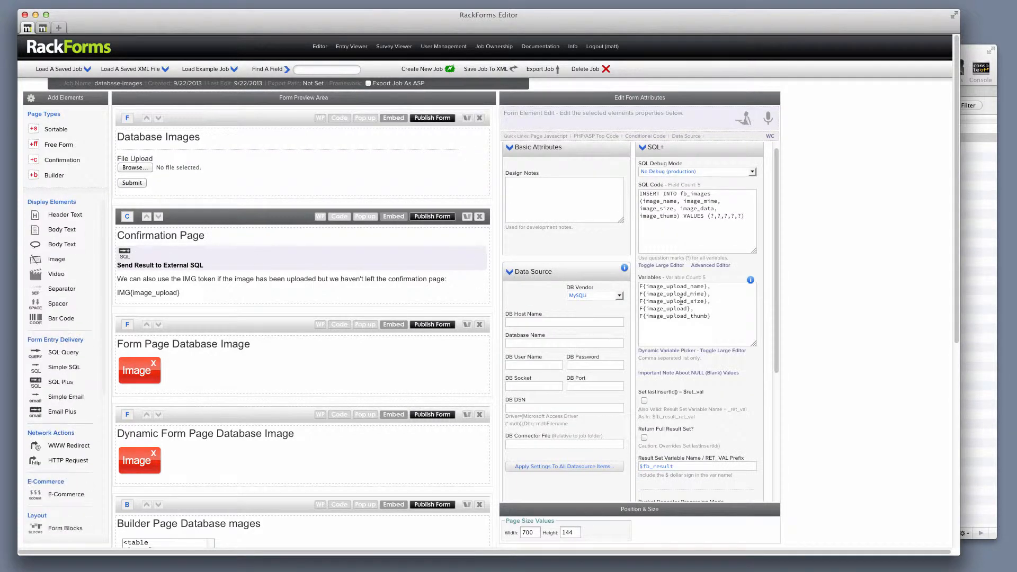
pyautogui.doubleClick(670, 286)
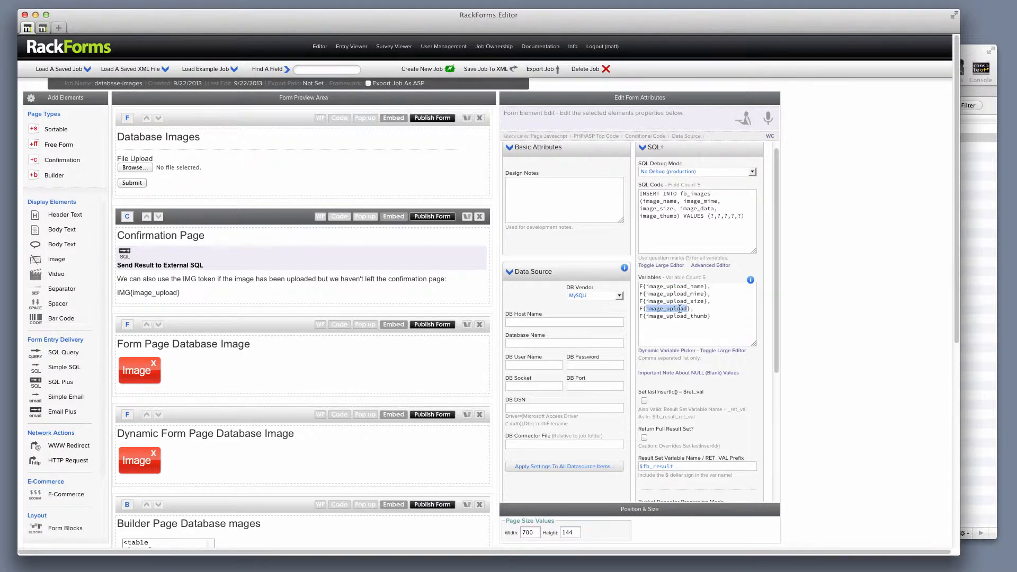
pyautogui.tripleClick(674, 301)
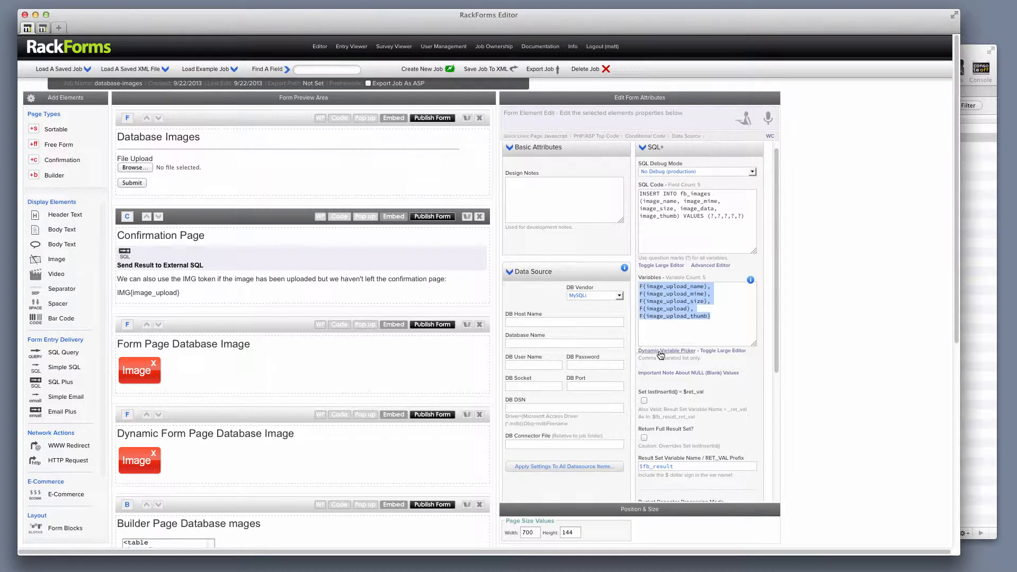
pyautogui.click(665, 350)
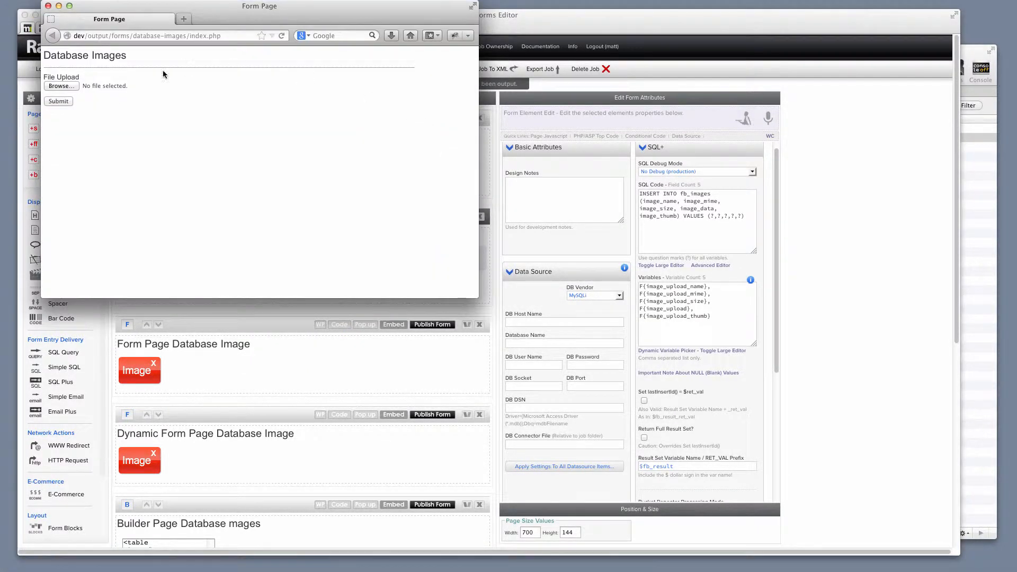
# Step: Upload Flowers-Red.jpg and reposition the confirmation window to view the tulip image
pyautogui.click(61, 86)
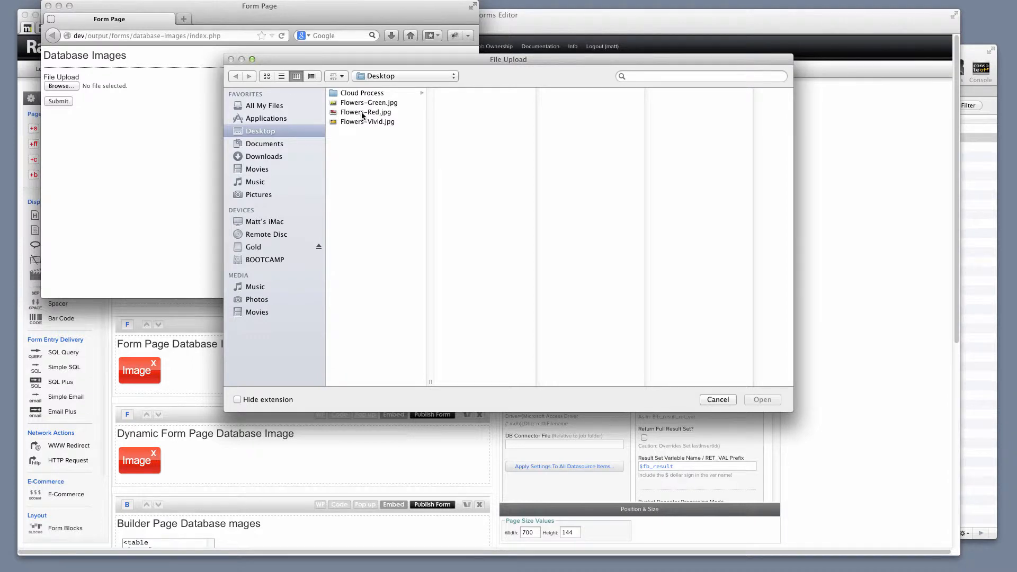
pyautogui.click(366, 112)
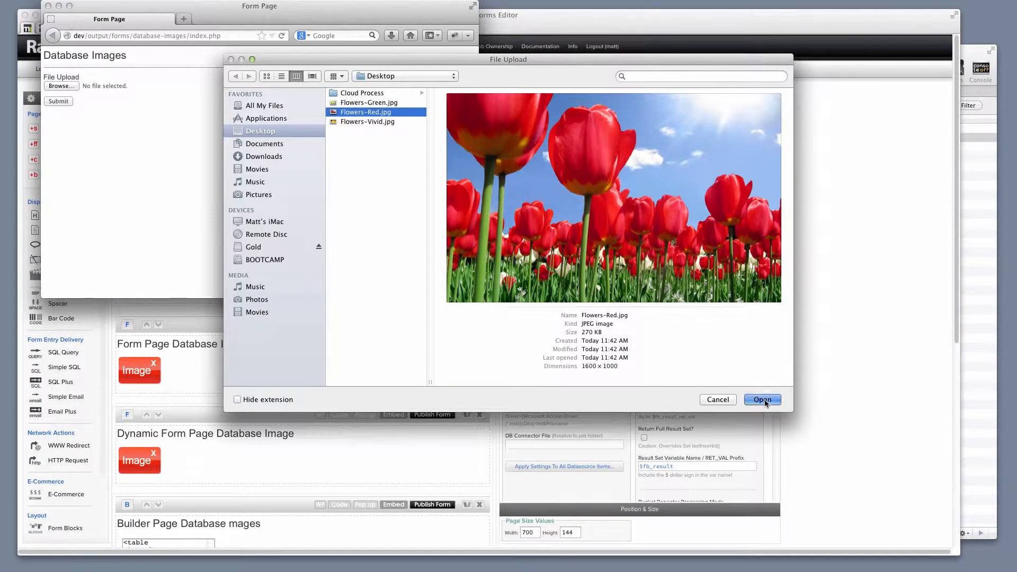
pyautogui.click(761, 399)
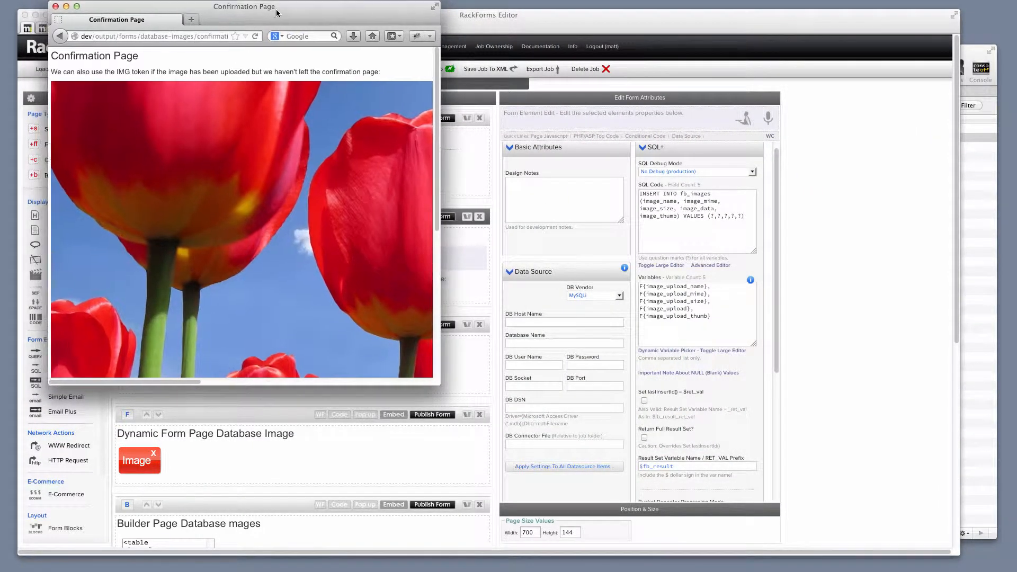
pyautogui.moveTo(244, 7); pyautogui.dragTo(789, 72)
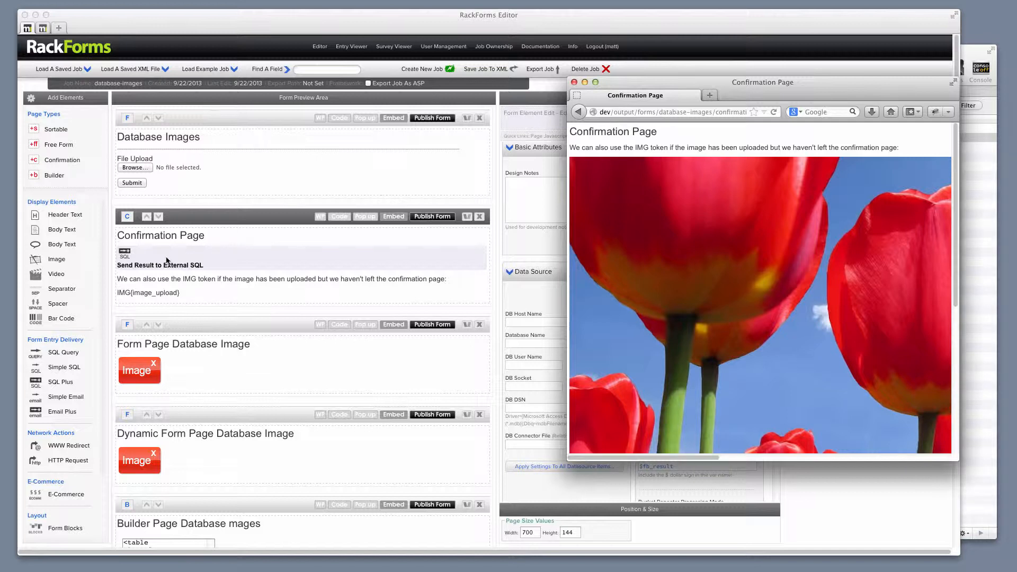
pyautogui.moveTo(138, 265)
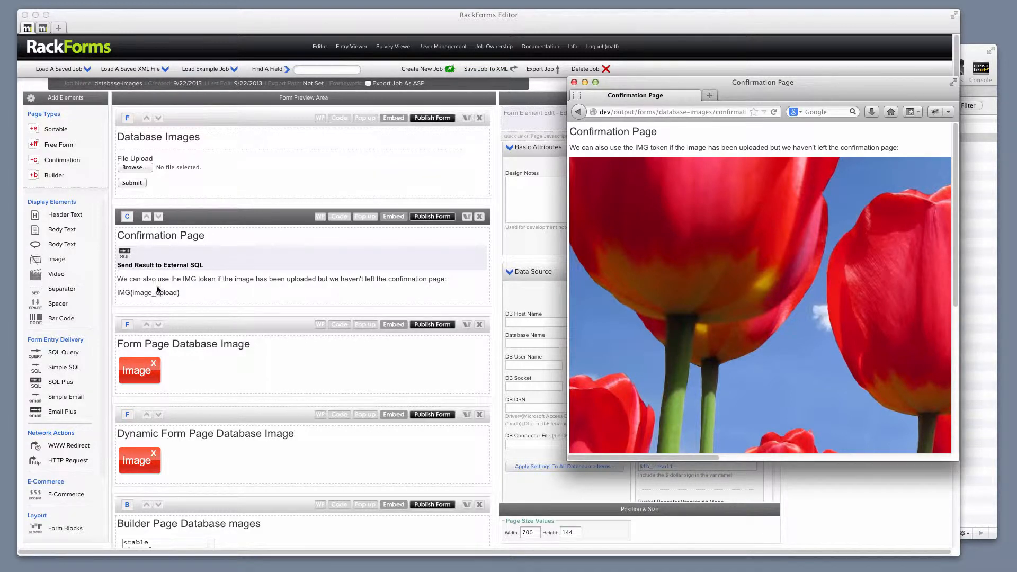
pyautogui.moveTo(139, 296)
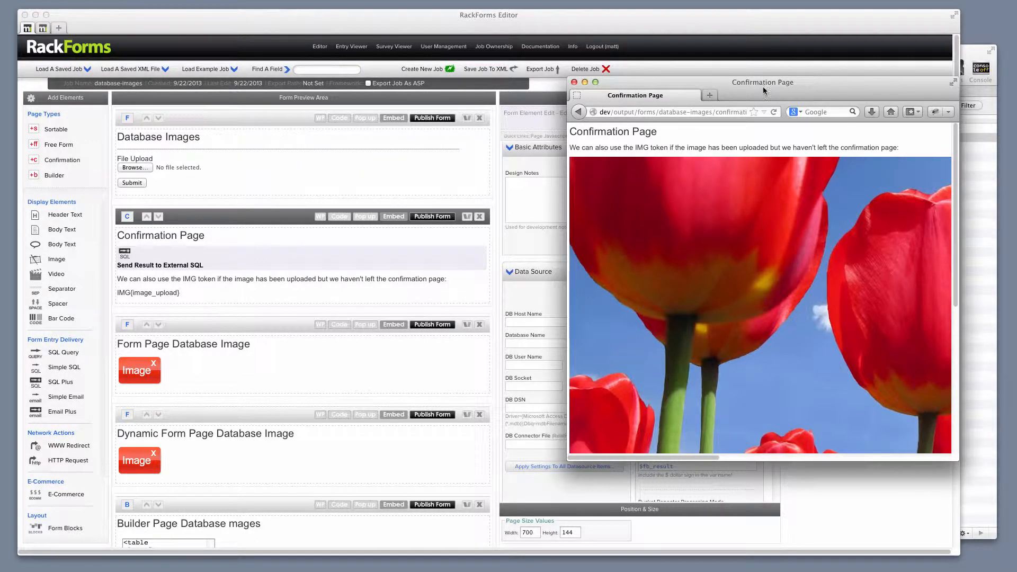
pyautogui.moveTo(762, 82); pyautogui.dragTo(484, 63)
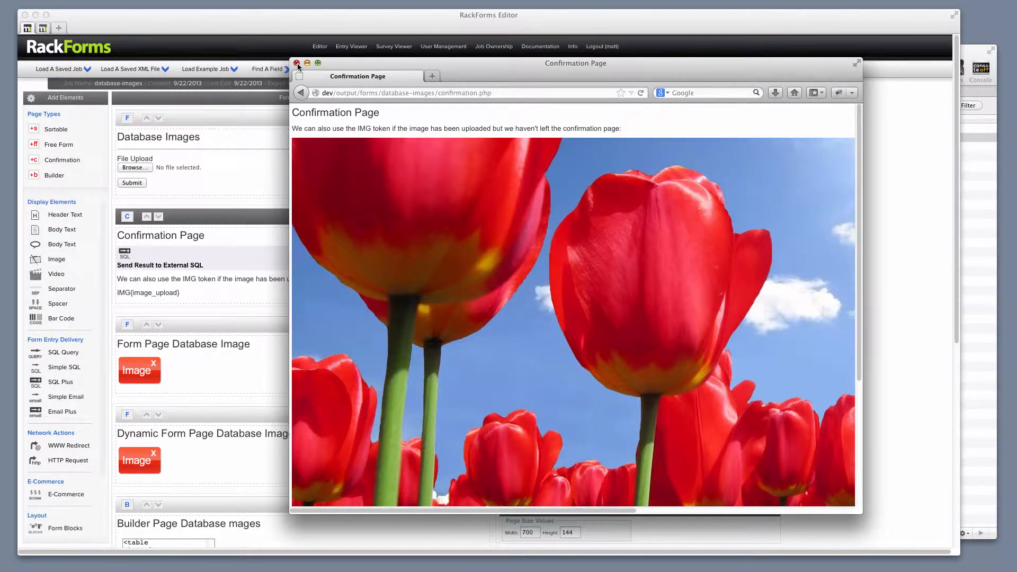
# Step: Set the database image element's Image ID to 1 and publish the daisy page
pyautogui.click(298, 63)
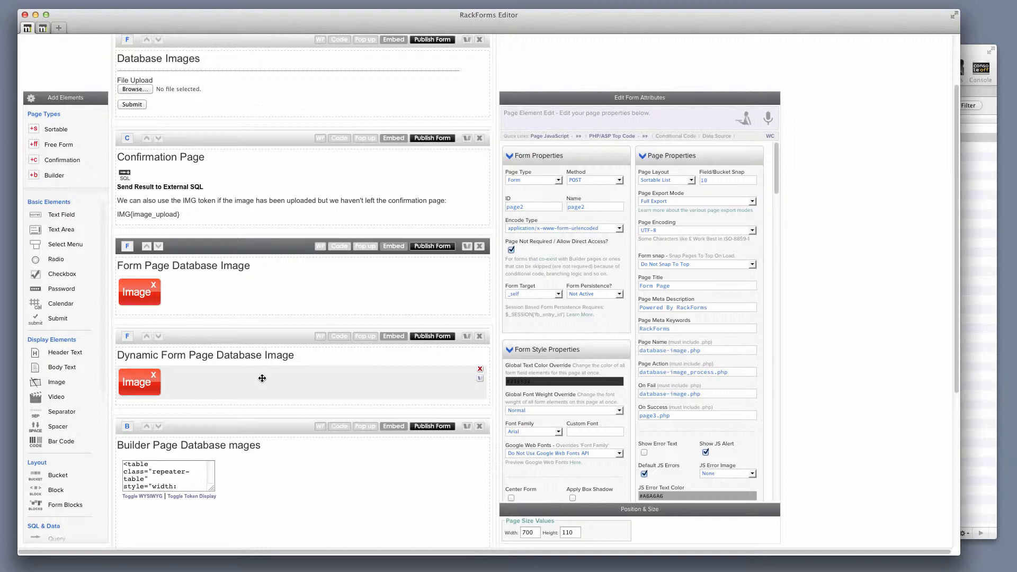
pyautogui.click(139, 292)
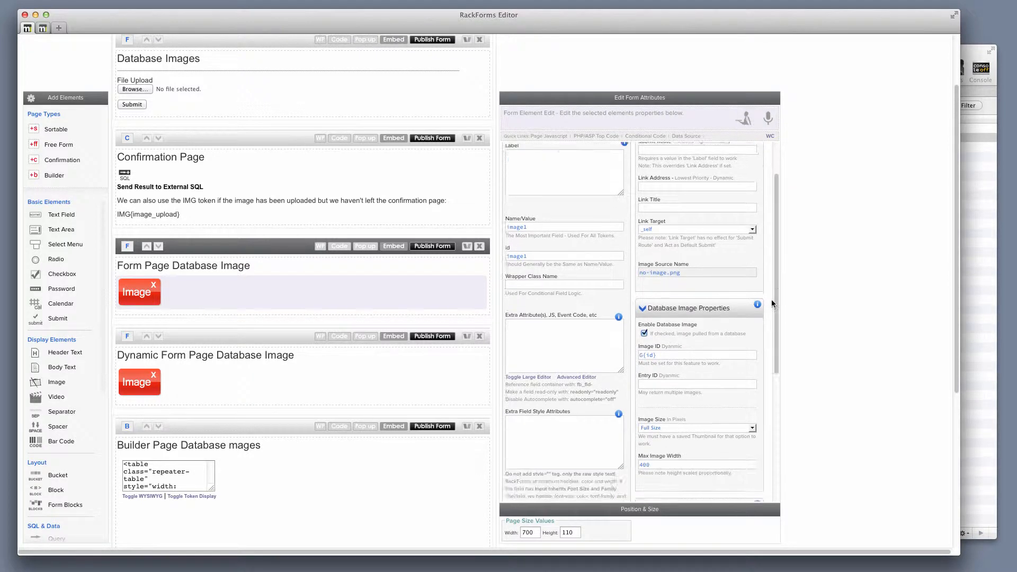
pyautogui.scroll(-3)
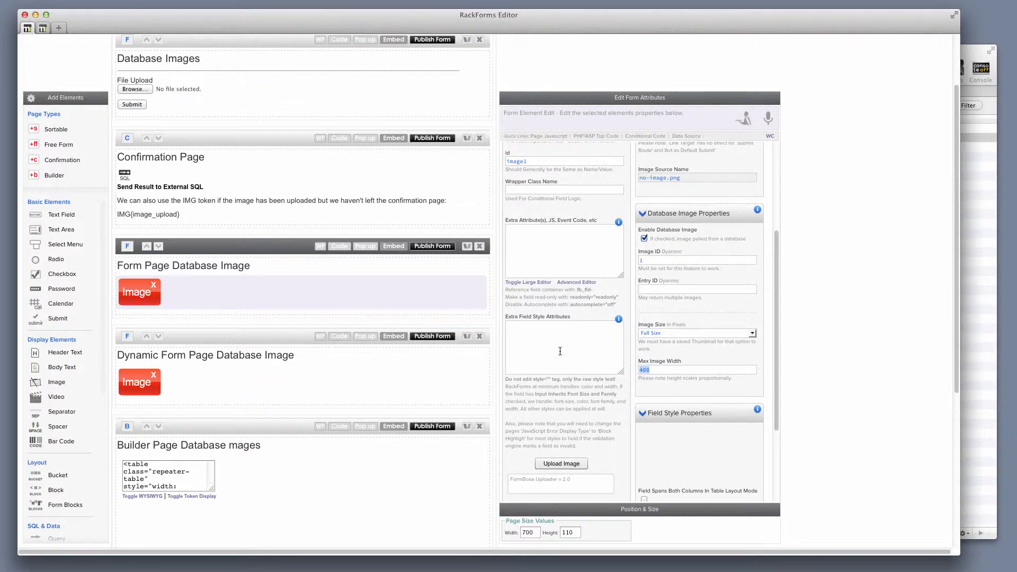
pyautogui.click(681, 369)
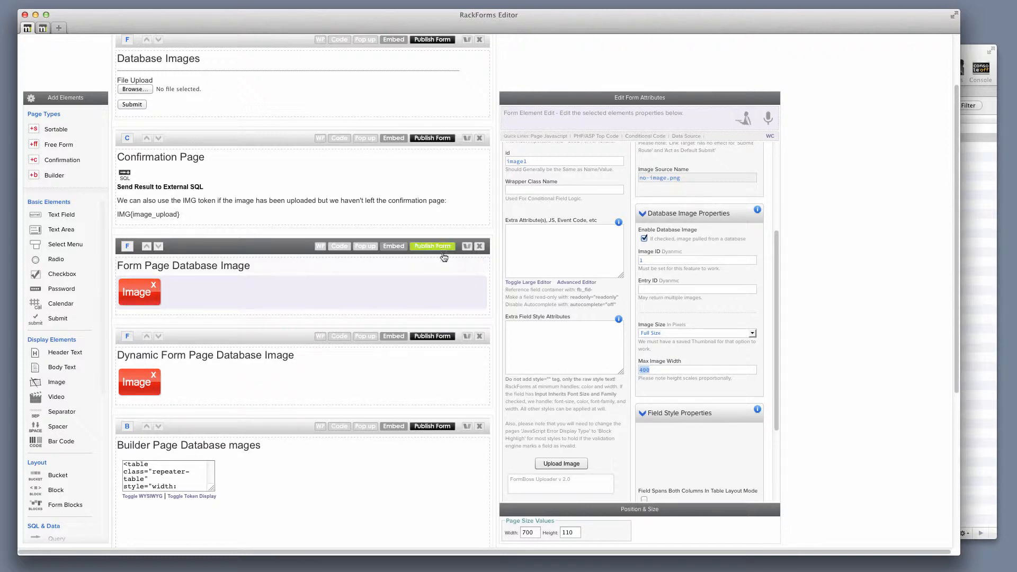
pyautogui.click(432, 246)
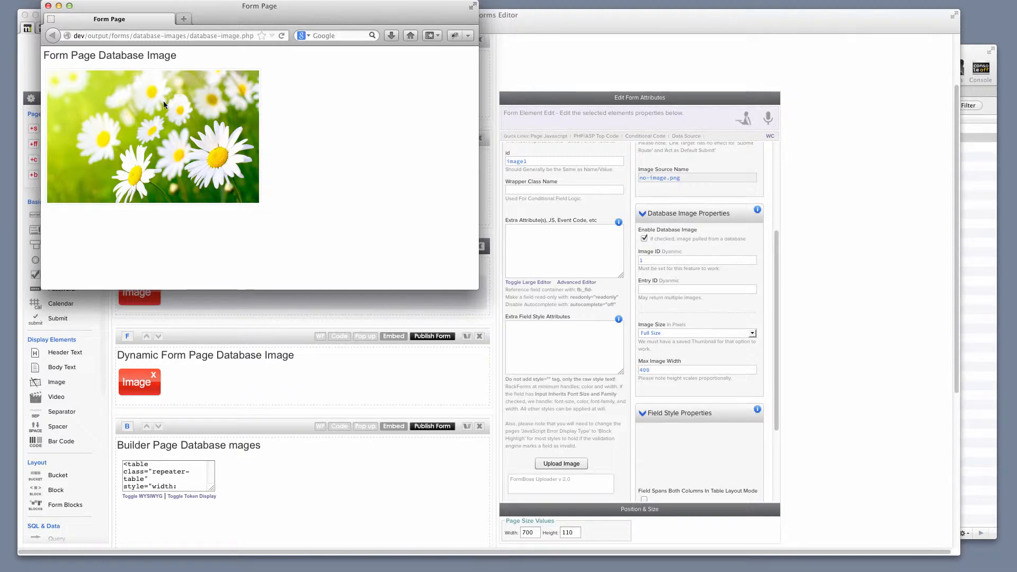
pyautogui.click(48, 6)
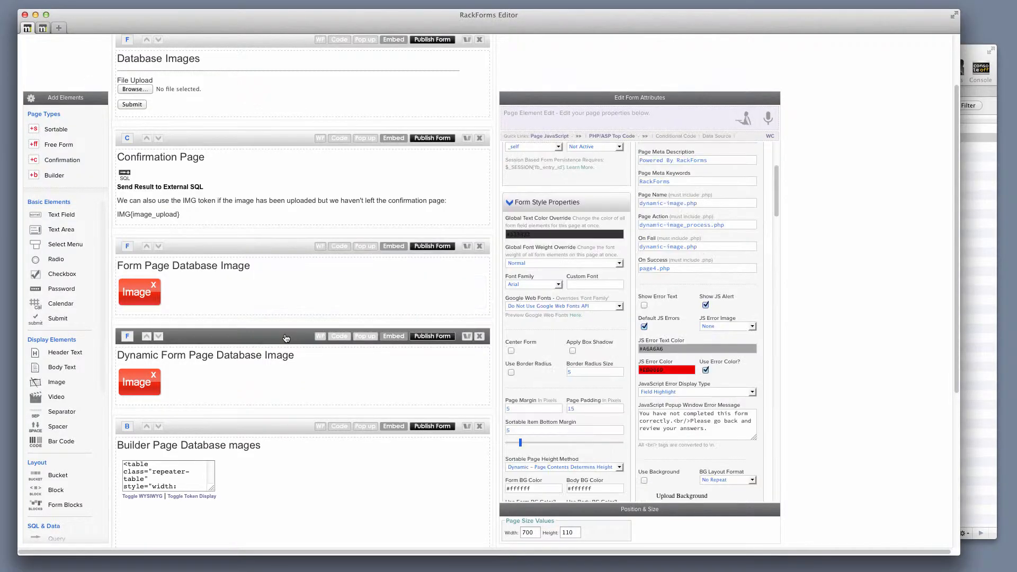
# Step: Publish the dynamic database image page and append ?id=1 to its URL
pyautogui.click(139, 381)
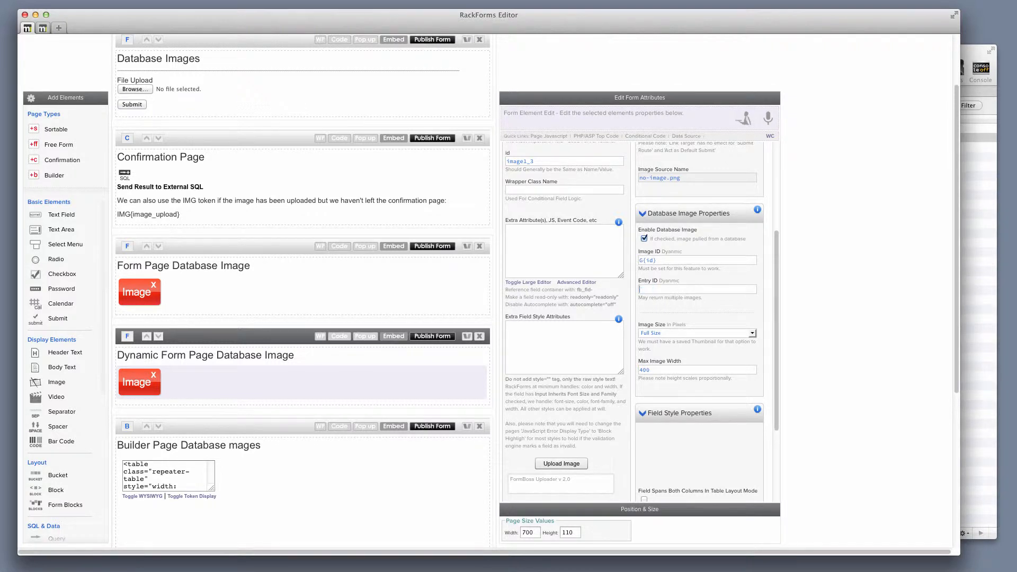
pyautogui.click(698, 260)
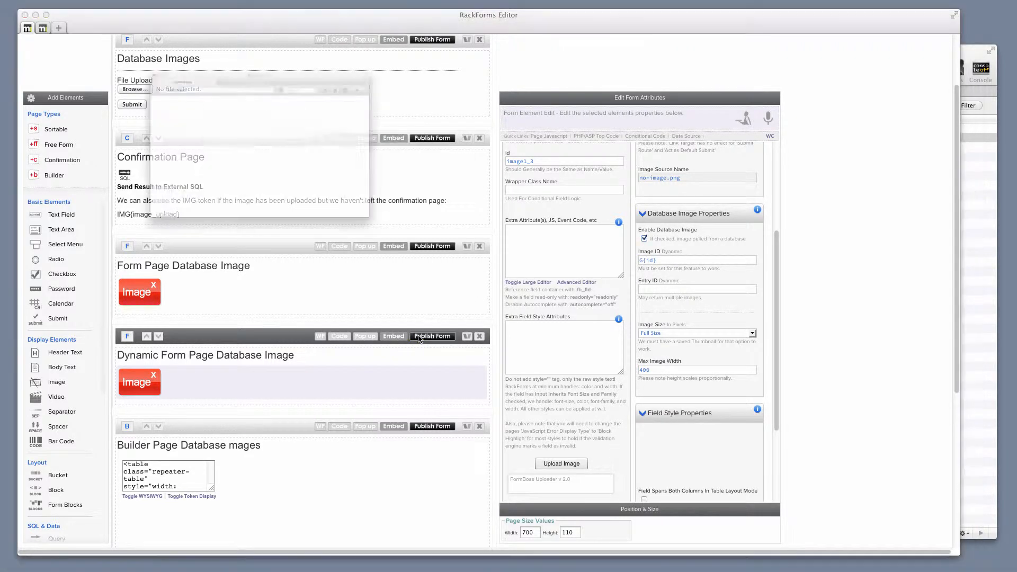
pyautogui.click(432, 336)
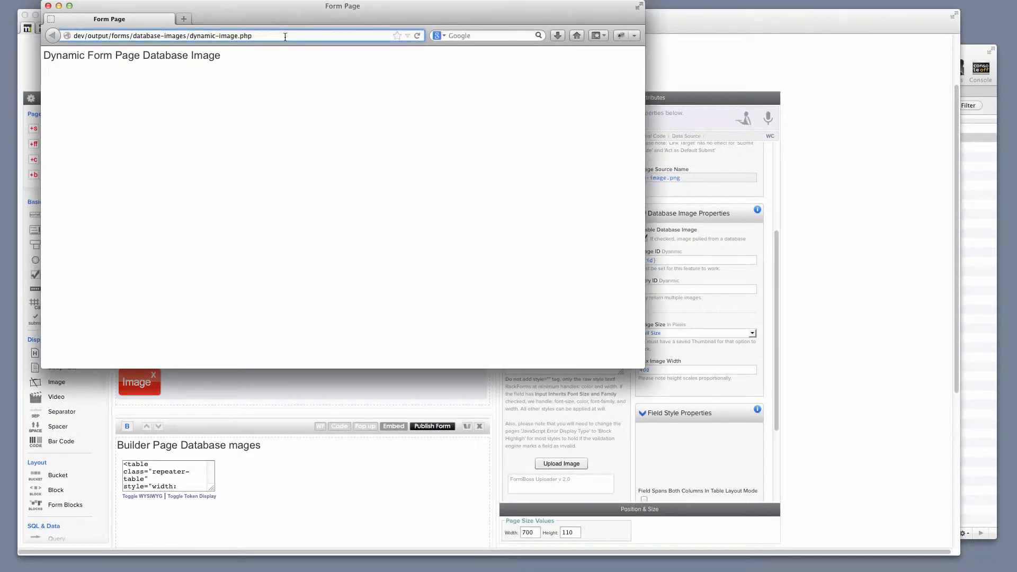
pyautogui.write('?id=1')
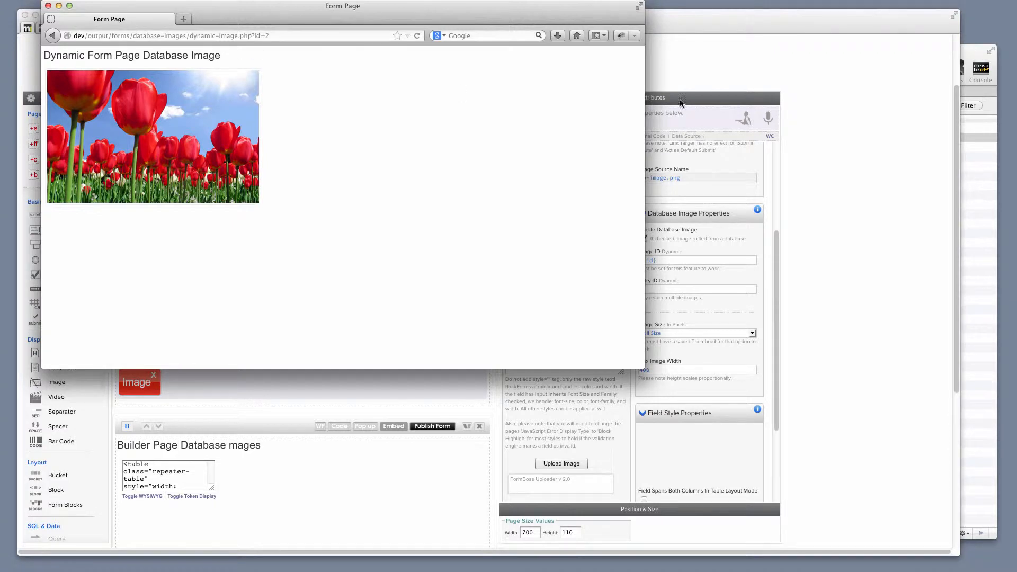
pyautogui.moveTo(317, 89)
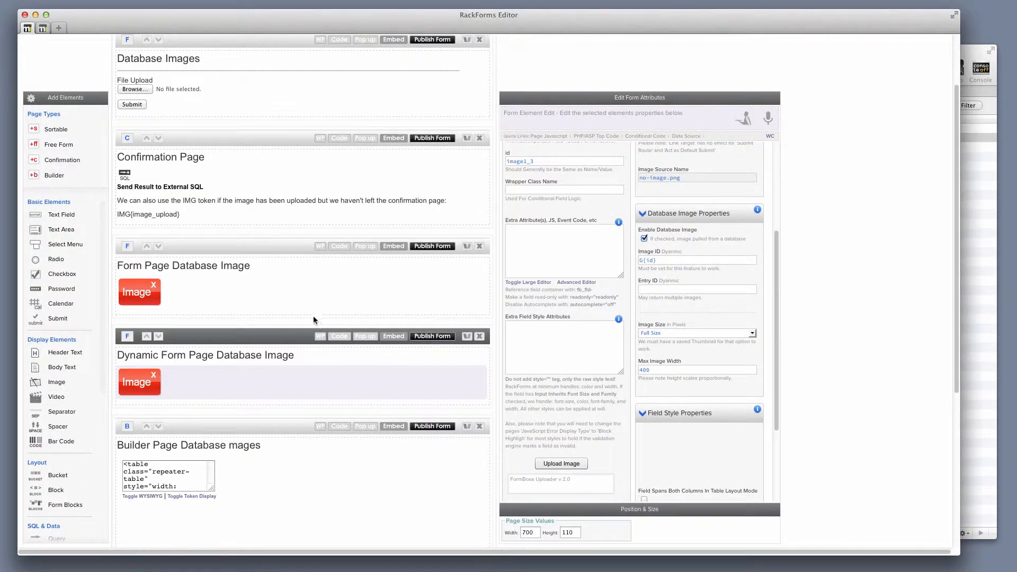
# Step: Scroll to the Builder Page Database Images page and select its repeater
pyautogui.scroll(-3)
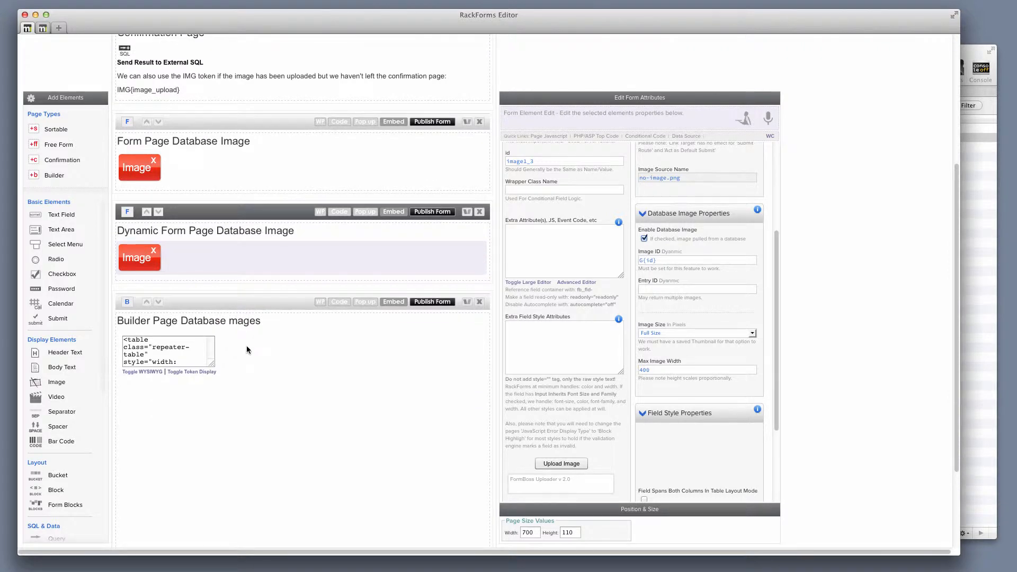
pyautogui.click(182, 350)
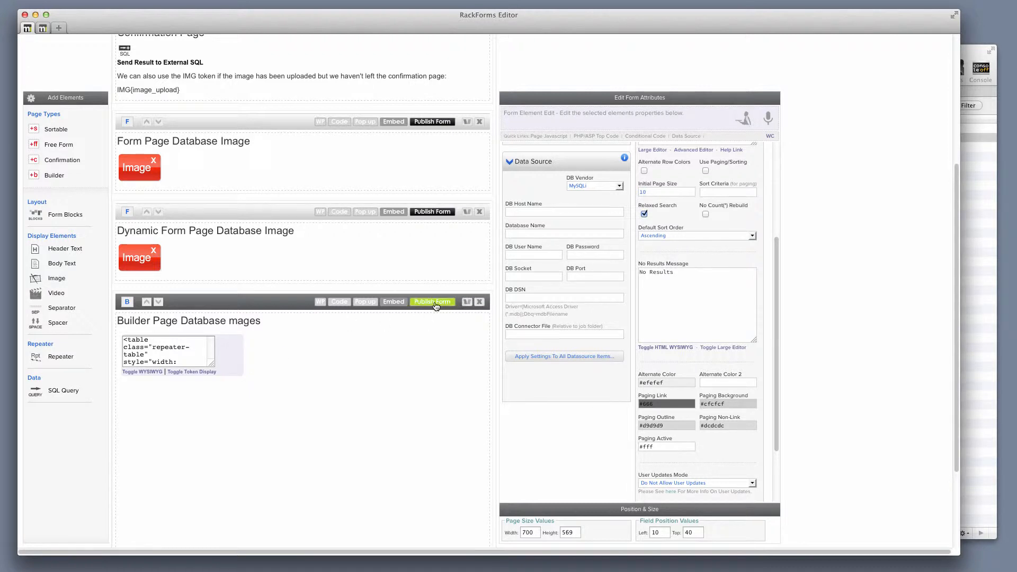
# Step: Publish the builder page to list database image IDs, names and thumbnails
pyautogui.click(432, 302)
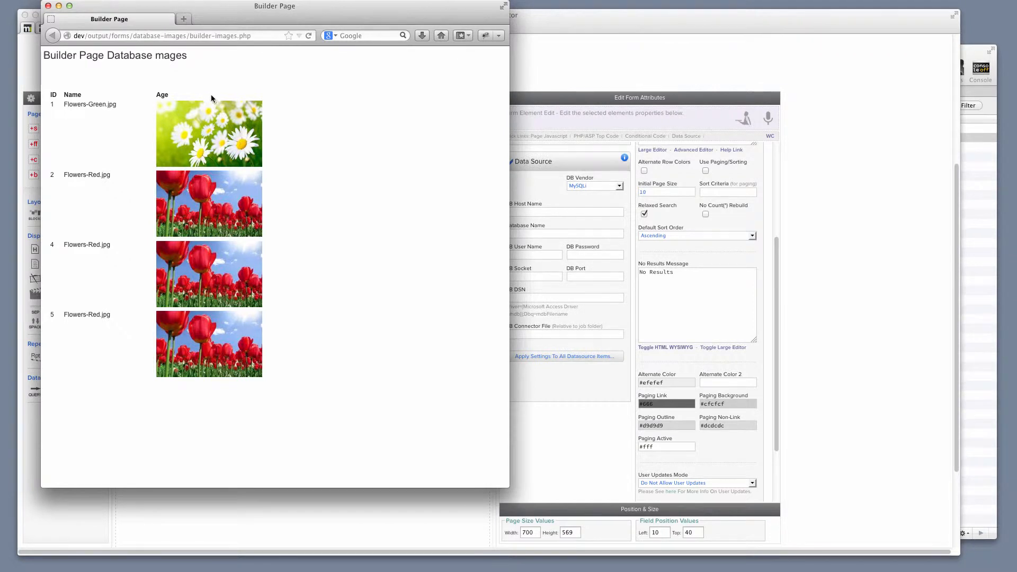
pyautogui.moveTo(199, 95)
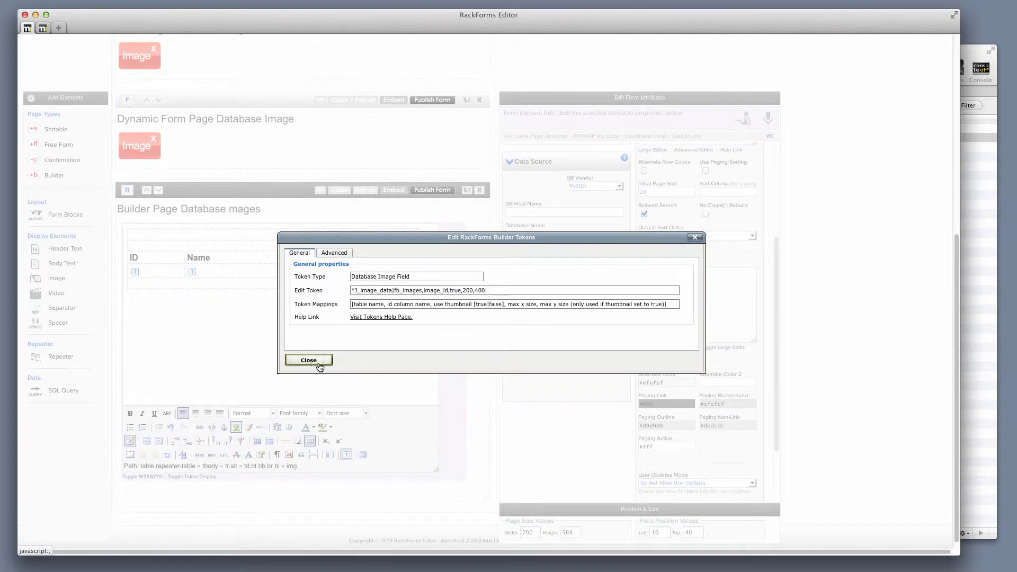
# Step: Dismiss the DB image token details, browse repeater tokens, and close the preview
pyautogui.click(308, 360)
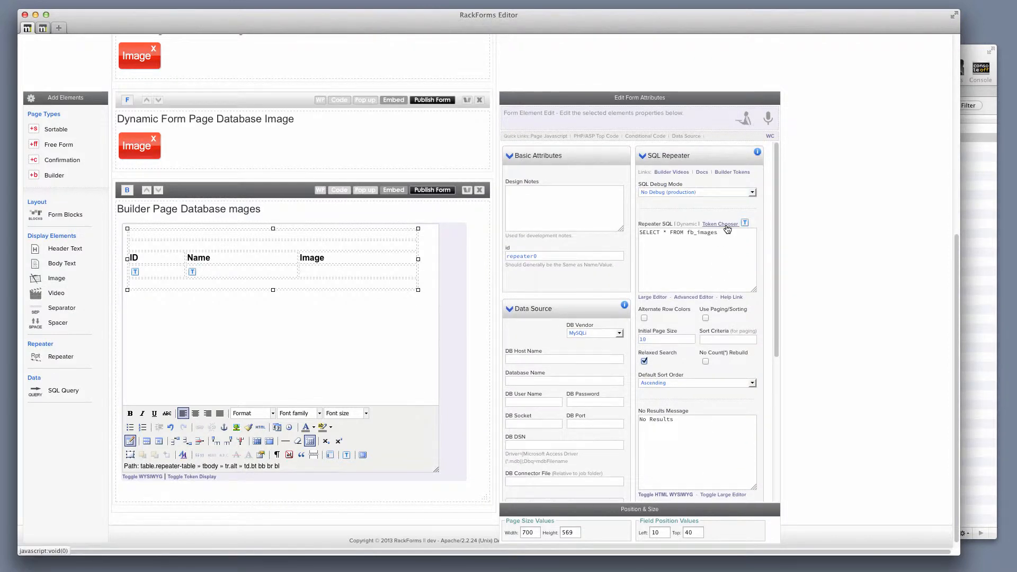
pyautogui.click(719, 224)
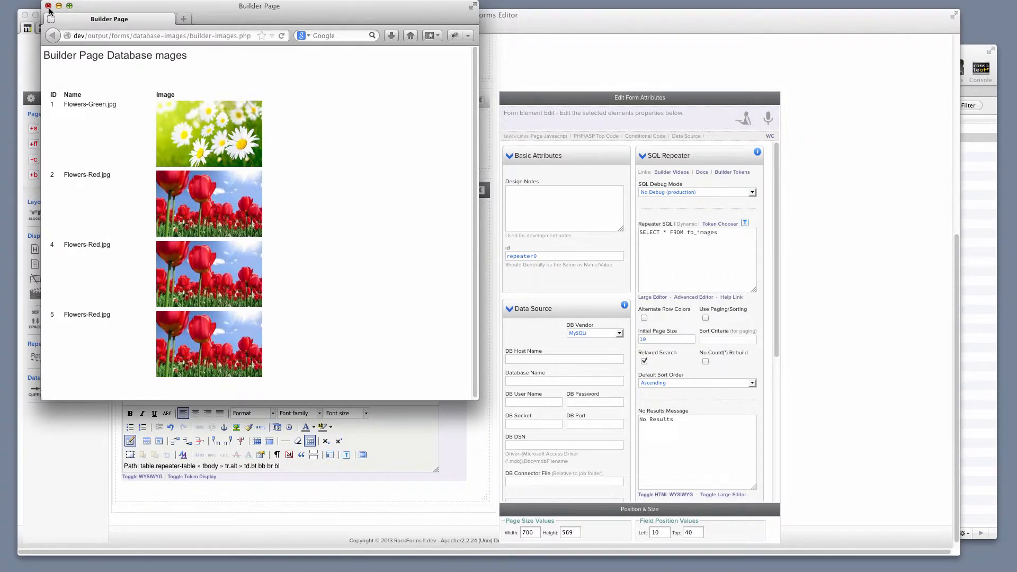
pyautogui.click(48, 6)
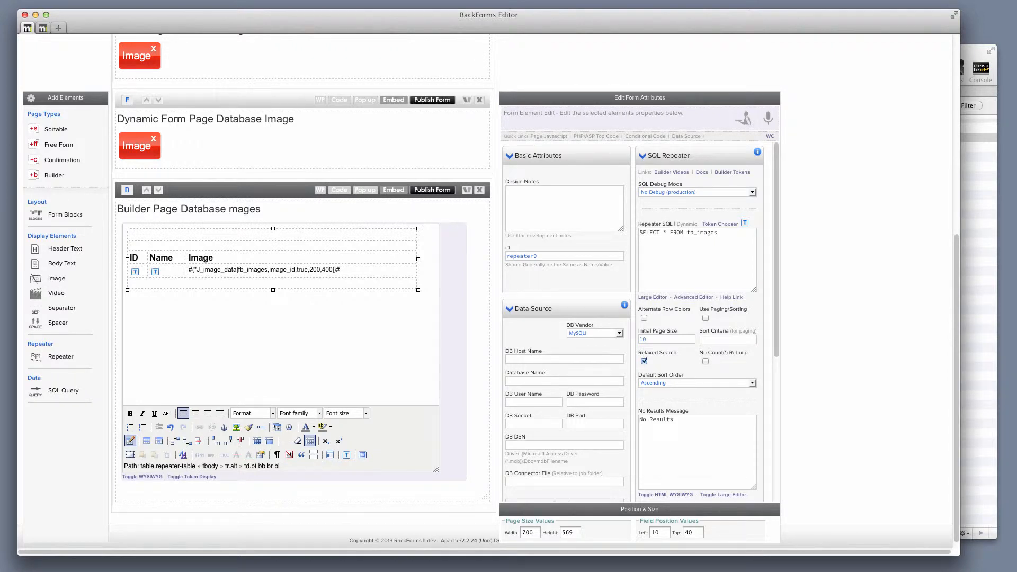
pyautogui.moveTo(893, 42)
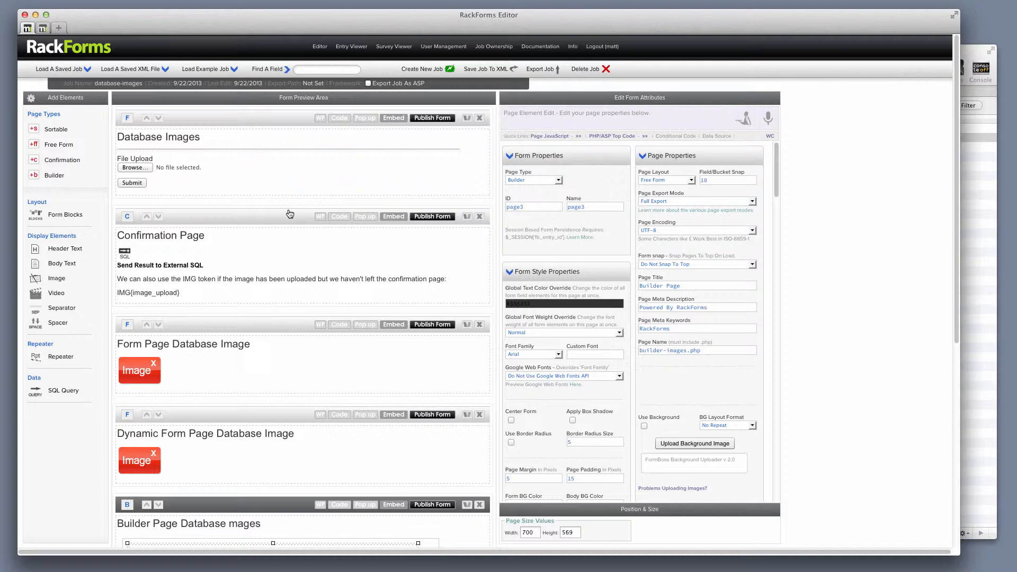
# Step: Select the confirmation text element holding the IMG{image_upload} token
pyautogui.click(160, 253)
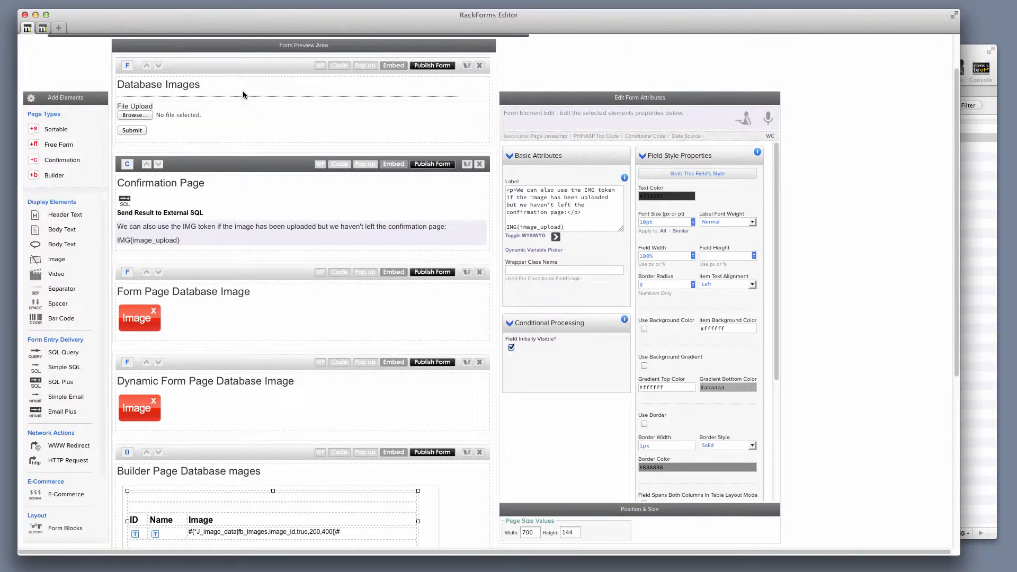
pyautogui.moveTo(280, 118)
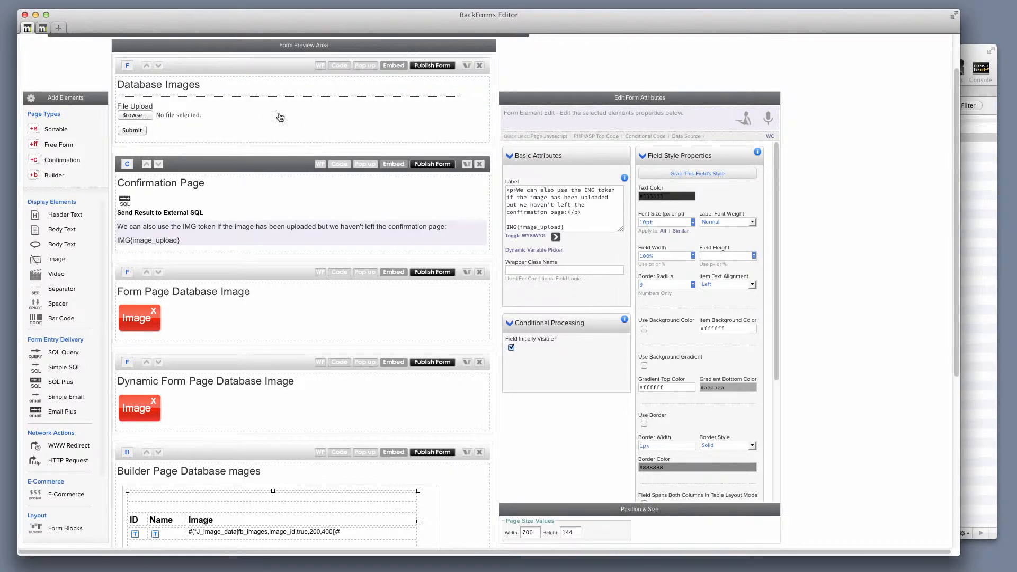
pyautogui.moveTo(253, 151)
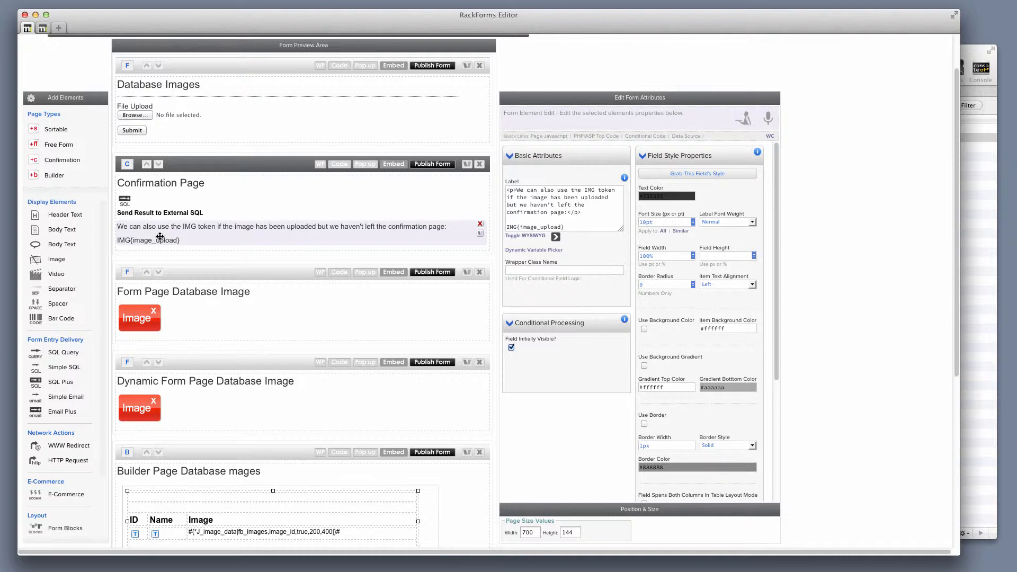
pyautogui.moveTo(205, 240)
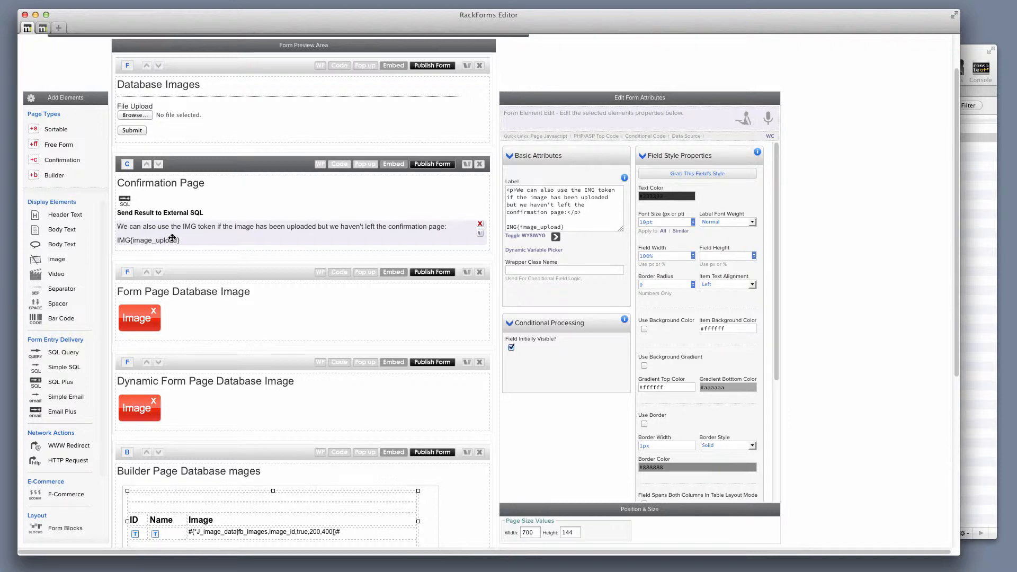
# Step: Enable Database Image on image2 and enter the GET id token as Image ID
pyautogui.scroll(-3)
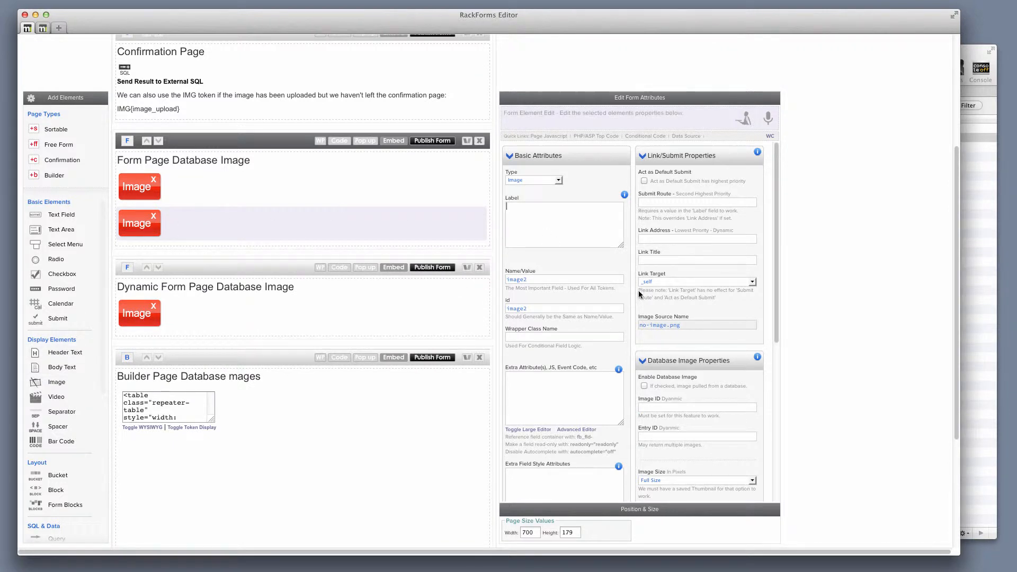
pyautogui.scroll(-3)
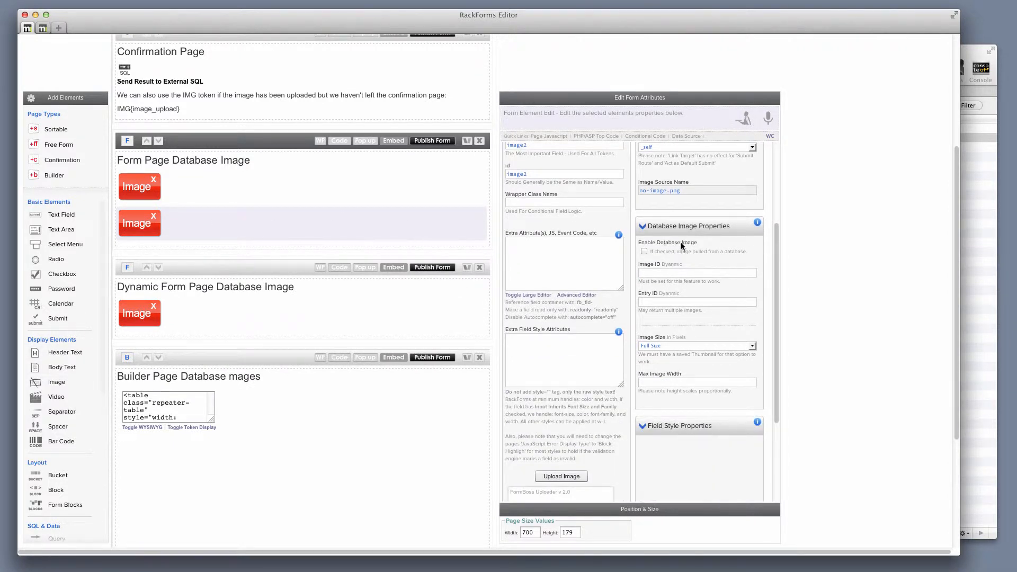
pyautogui.click(644, 251)
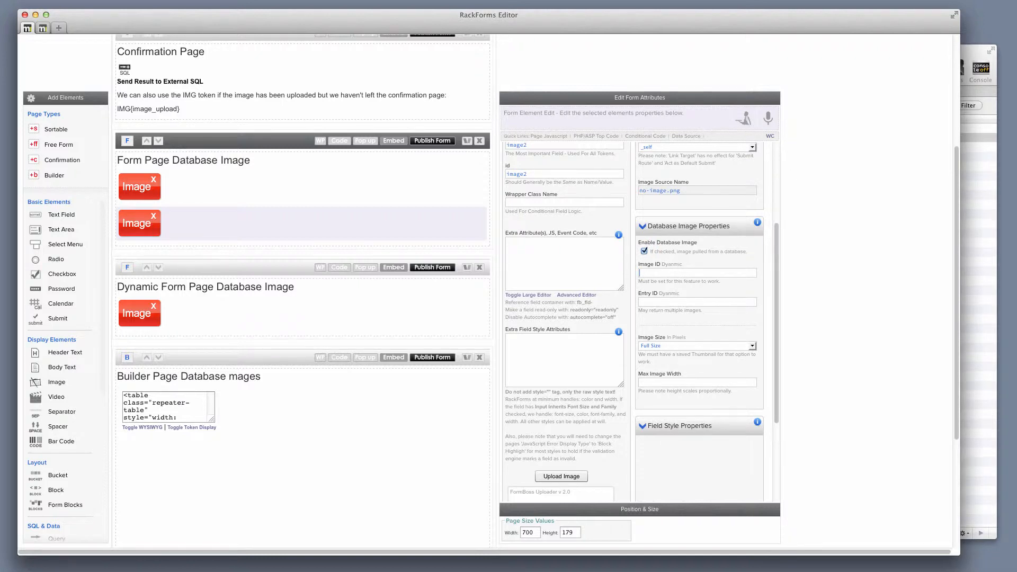
pyautogui.write('G{id}')
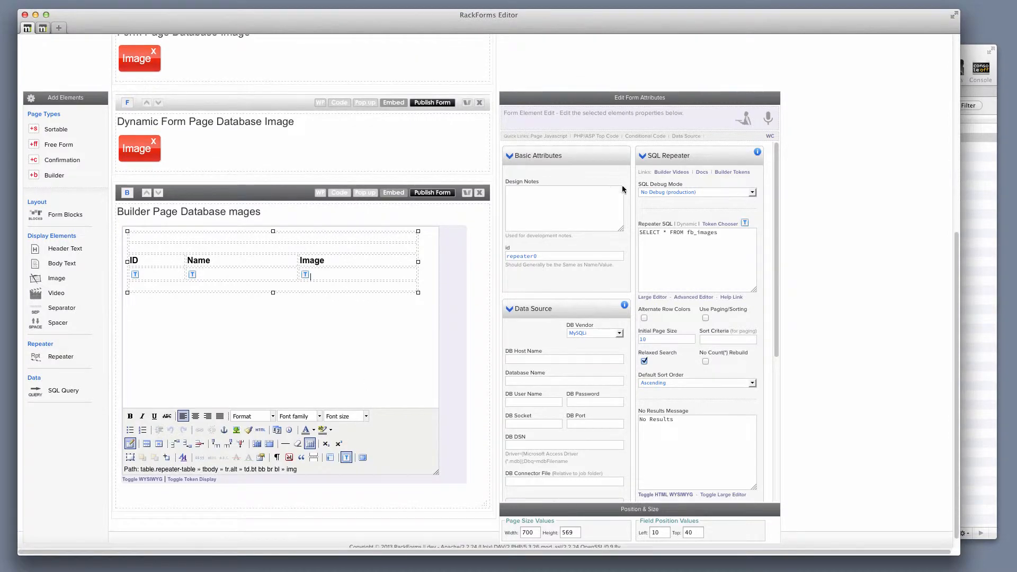
# Step: Add the image_data DB Image token to the repeater's Image column cell
pyautogui.click(719, 224)
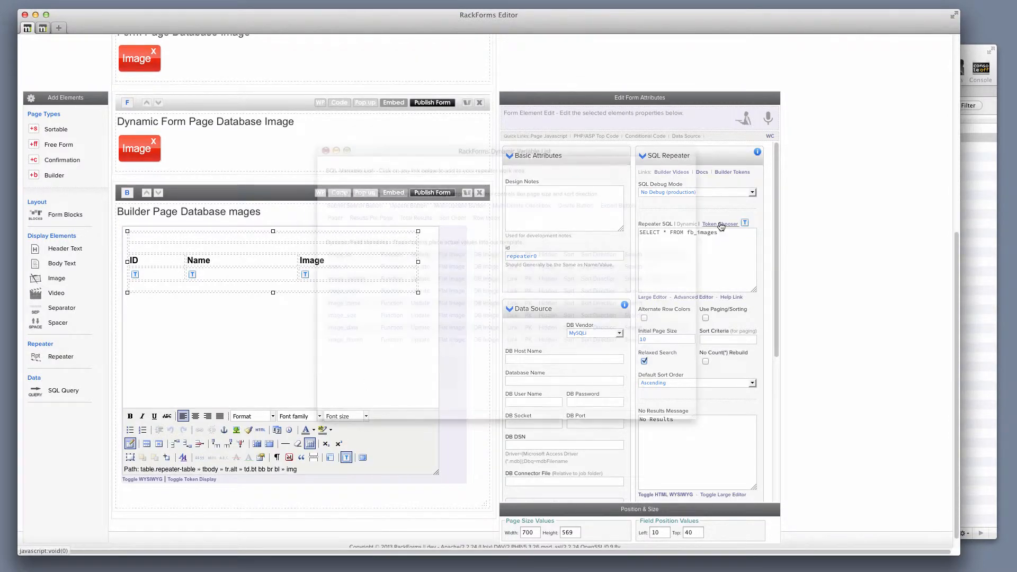
pyautogui.click(720, 223)
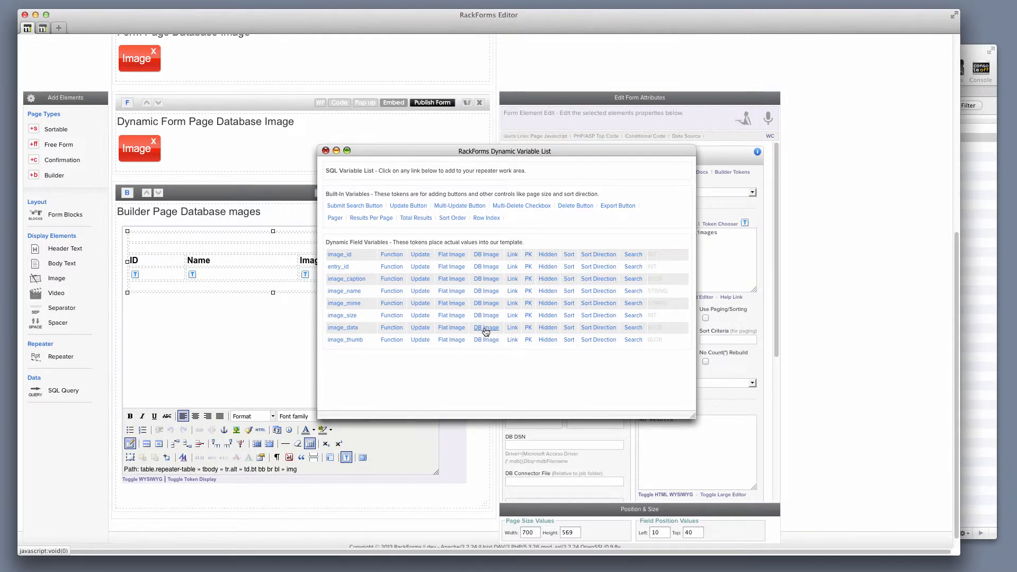
pyautogui.click(326, 150)
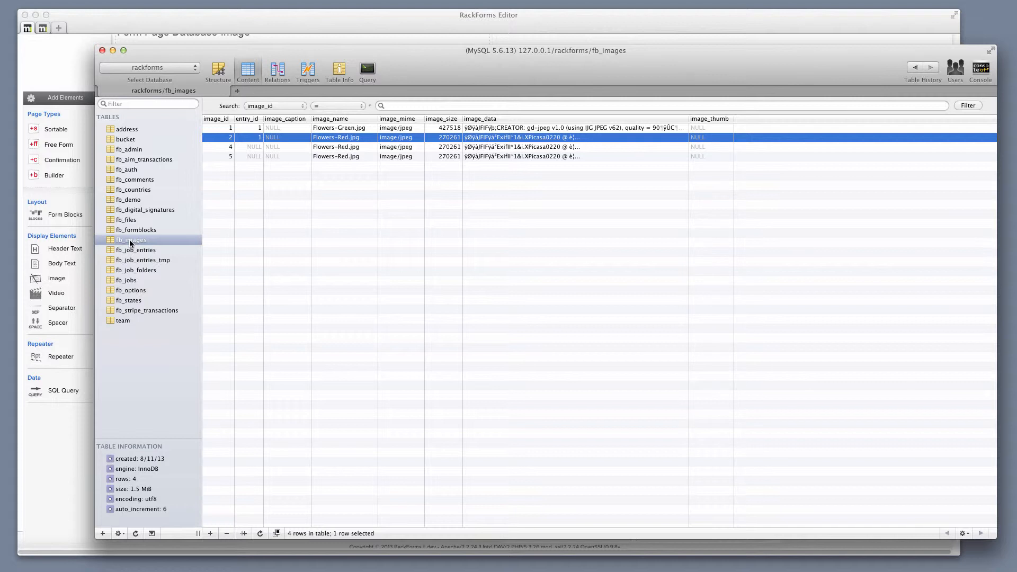
pyautogui.moveTo(144, 245)
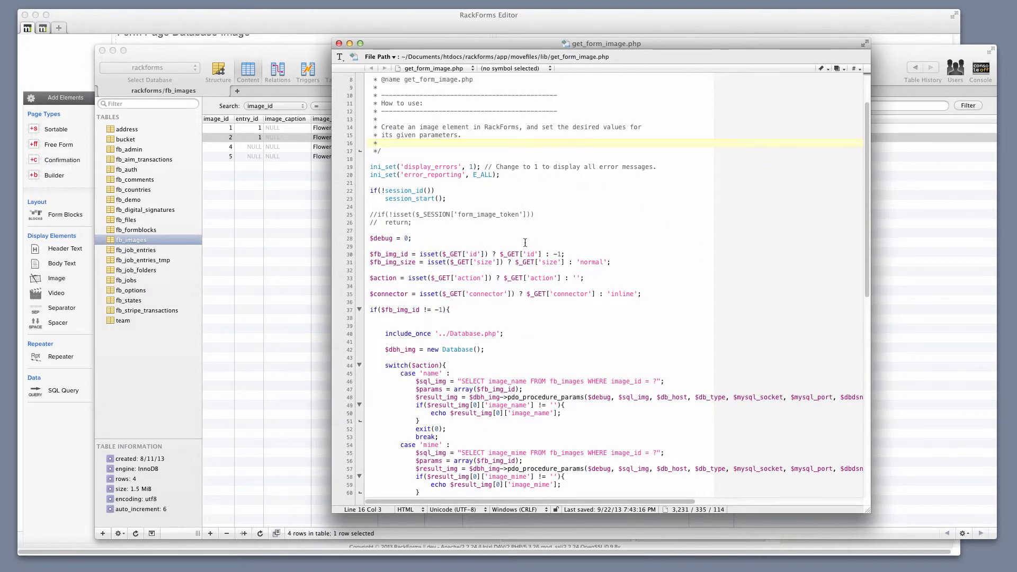
# Step: Change the thumbnail query's table from fb_images to c_images and close get_form_image.php
pyautogui.moveTo(370, 253); pyautogui.dragTo(639, 294)
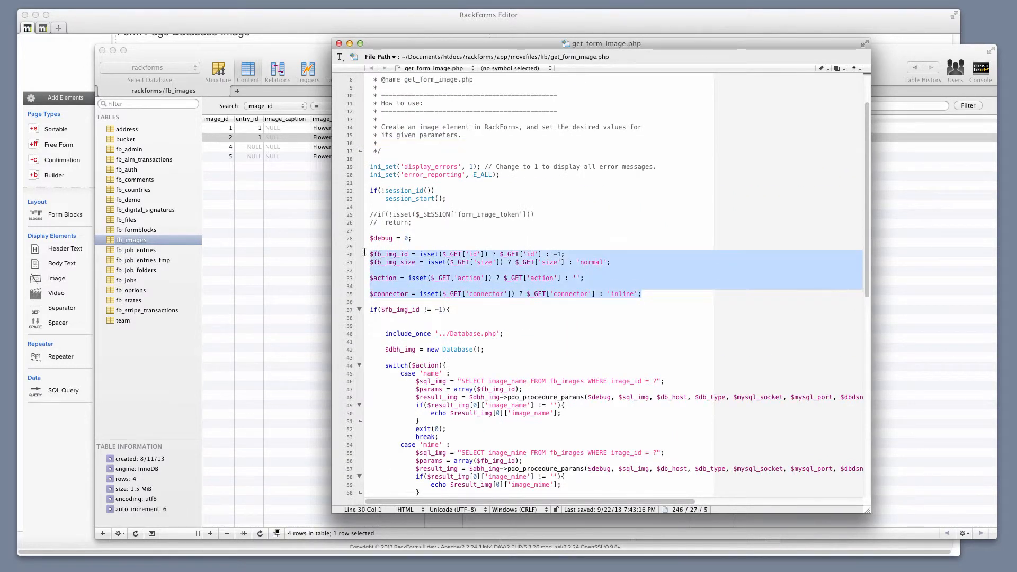
pyautogui.scroll(-3)
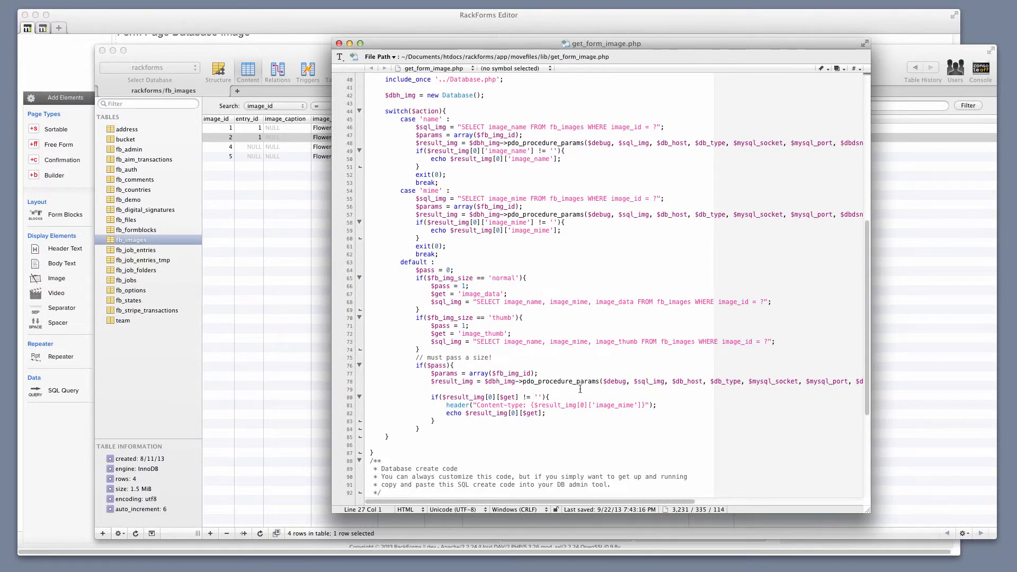
pyautogui.scroll(-3)
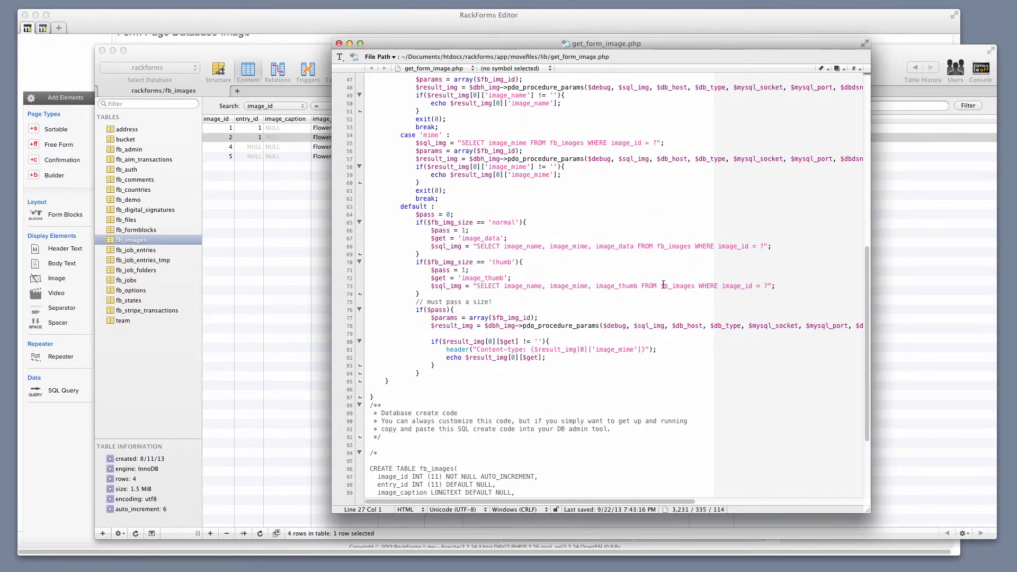
pyautogui.doubleClick(677, 286)
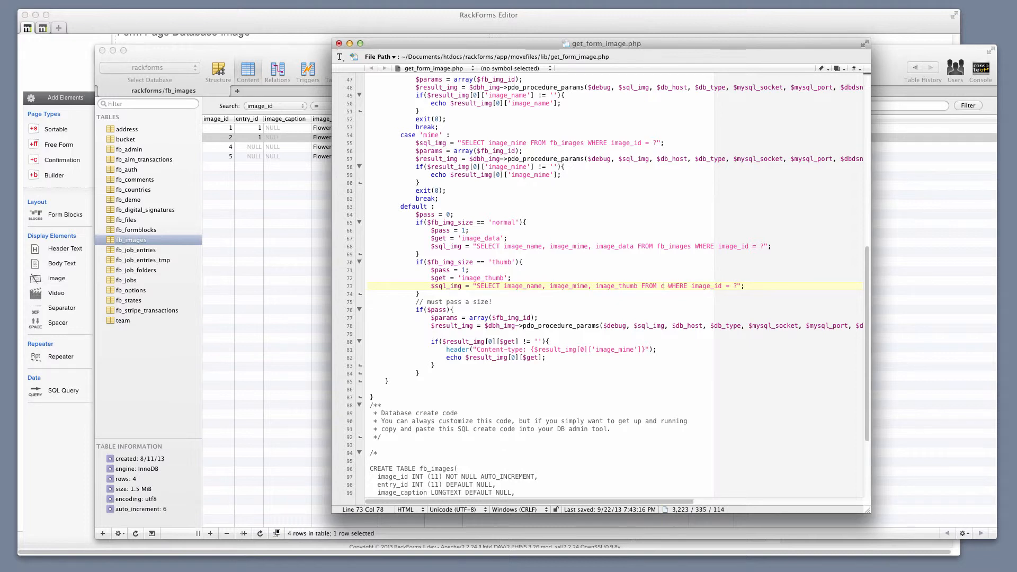
pyautogui.write('c_images')
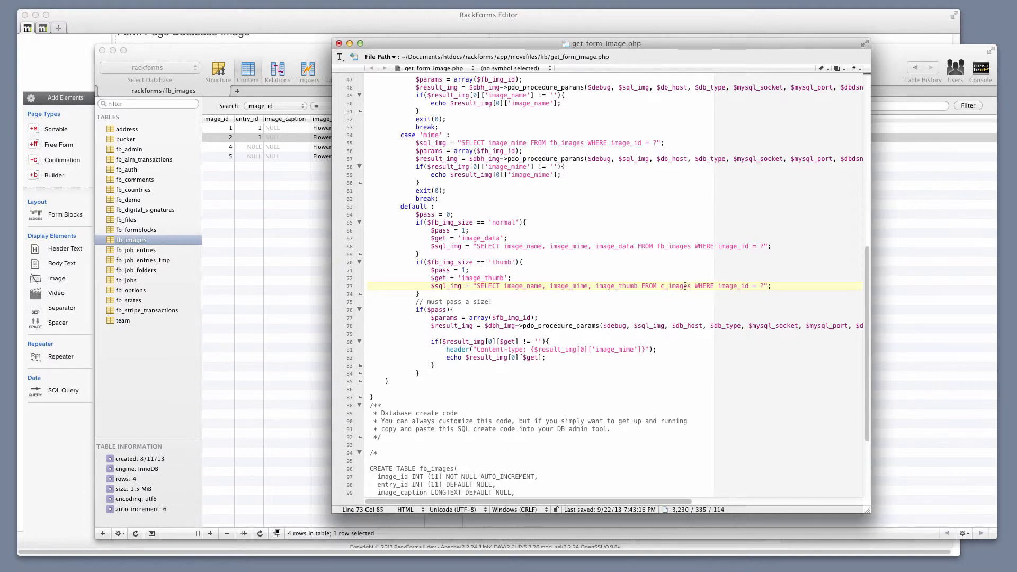
pyautogui.doubleClick(676, 286)
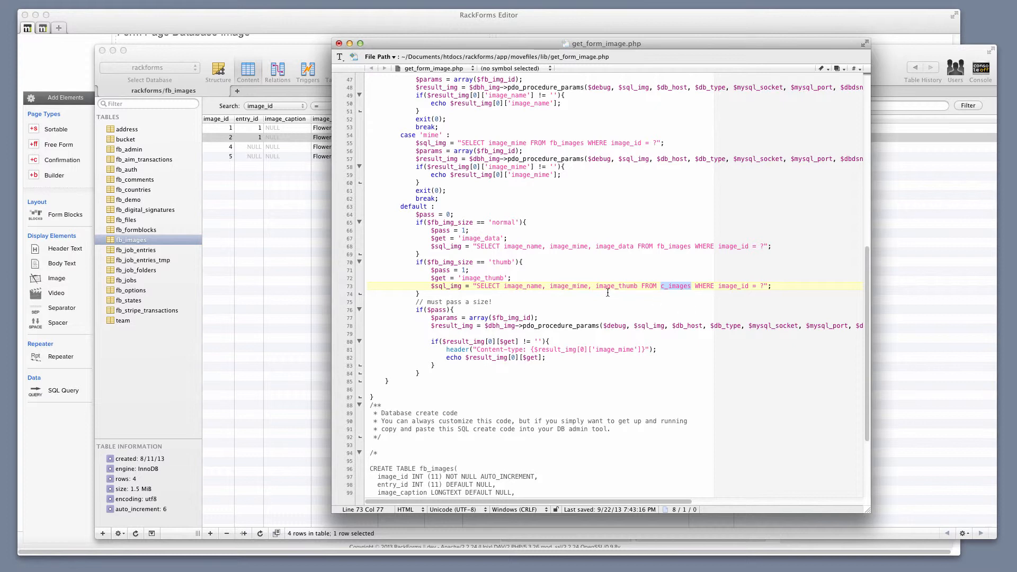
pyautogui.moveTo(365, 37)
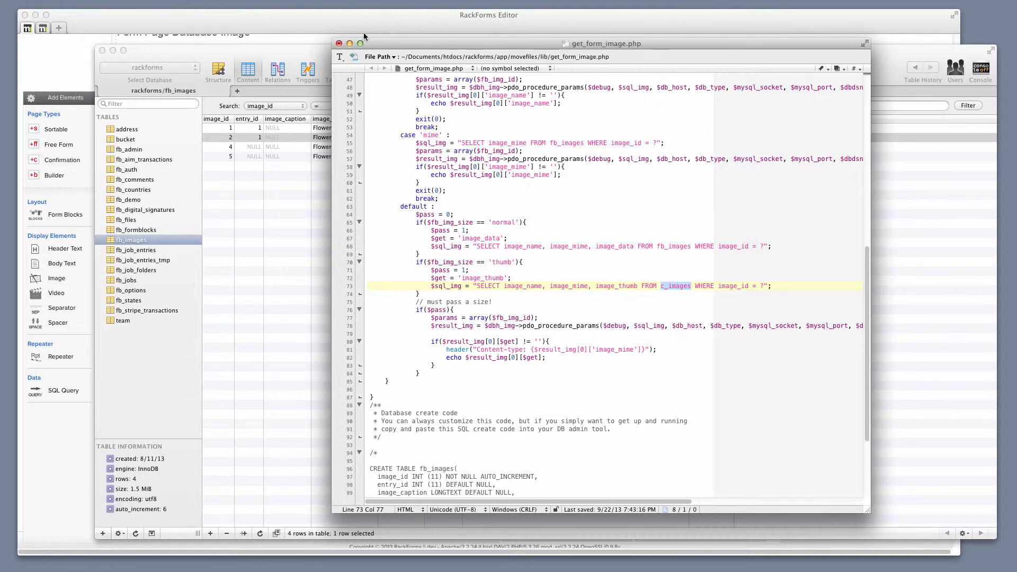
pyautogui.click(338, 44)
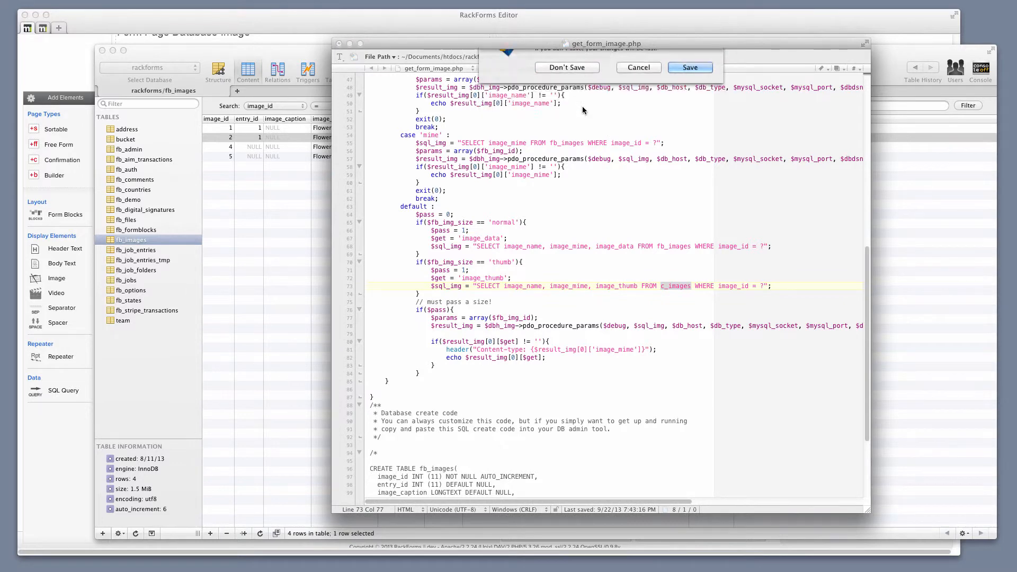
# Step: Choose Don't Save to discard the get_form_image.php edits and close the script
pyautogui.click(566, 67)
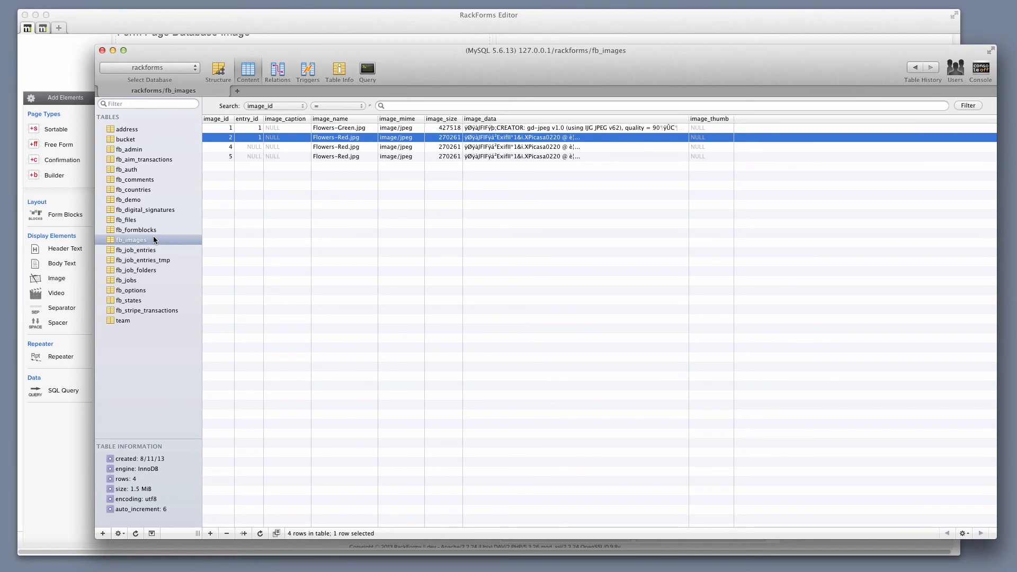
pyautogui.moveTo(154, 242)
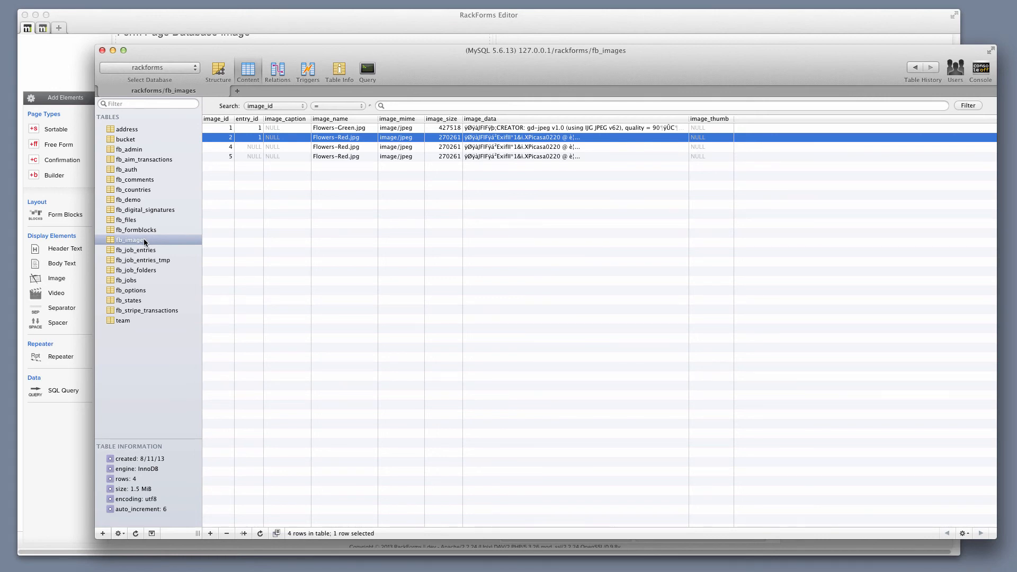